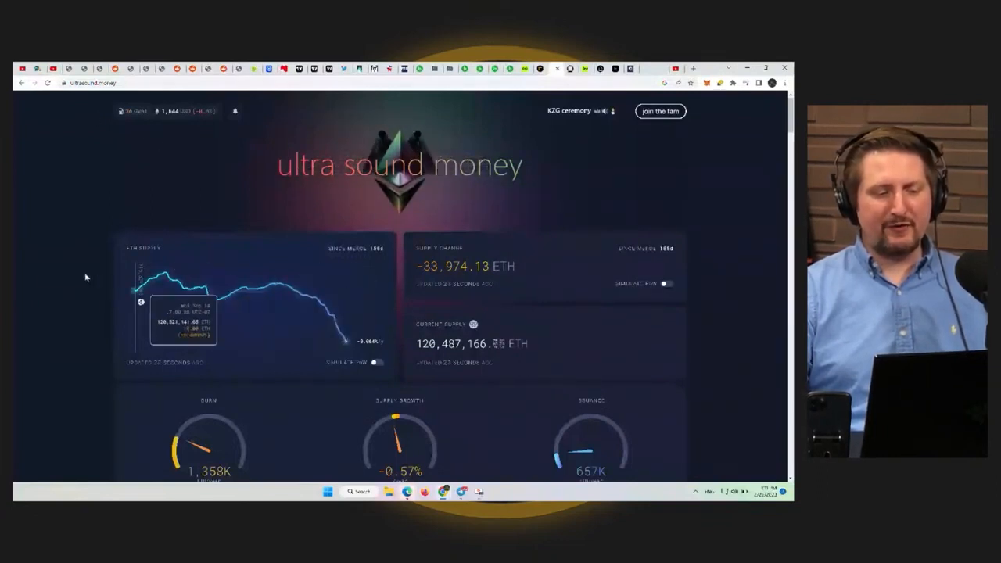
mouse_move(294, 293)
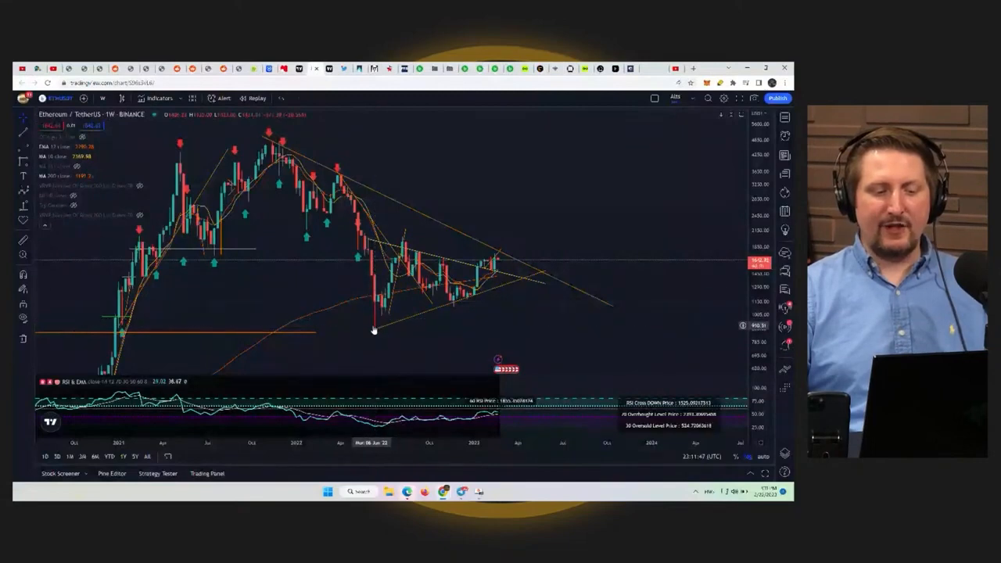
mouse_move(375, 330)
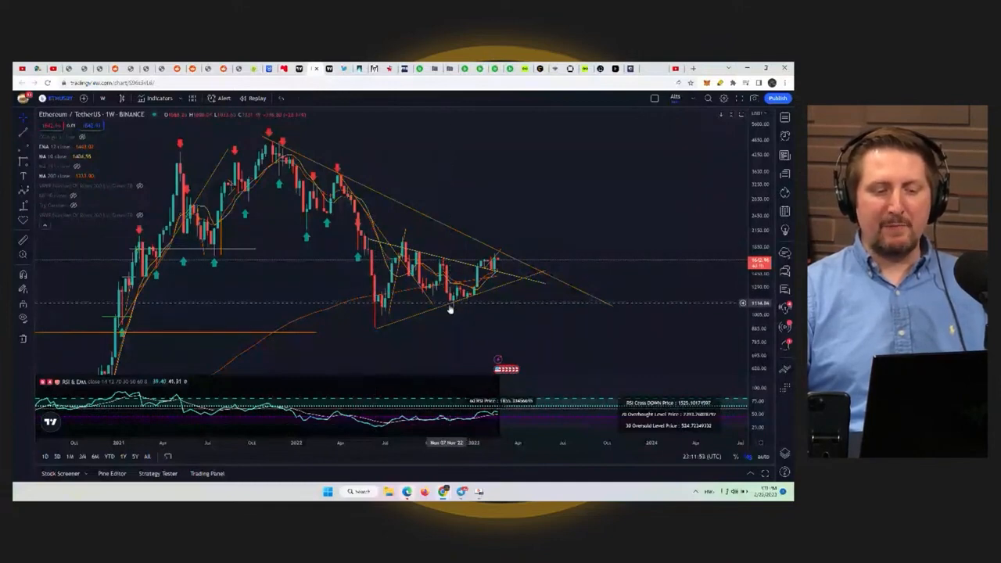
mouse_move(384, 321)
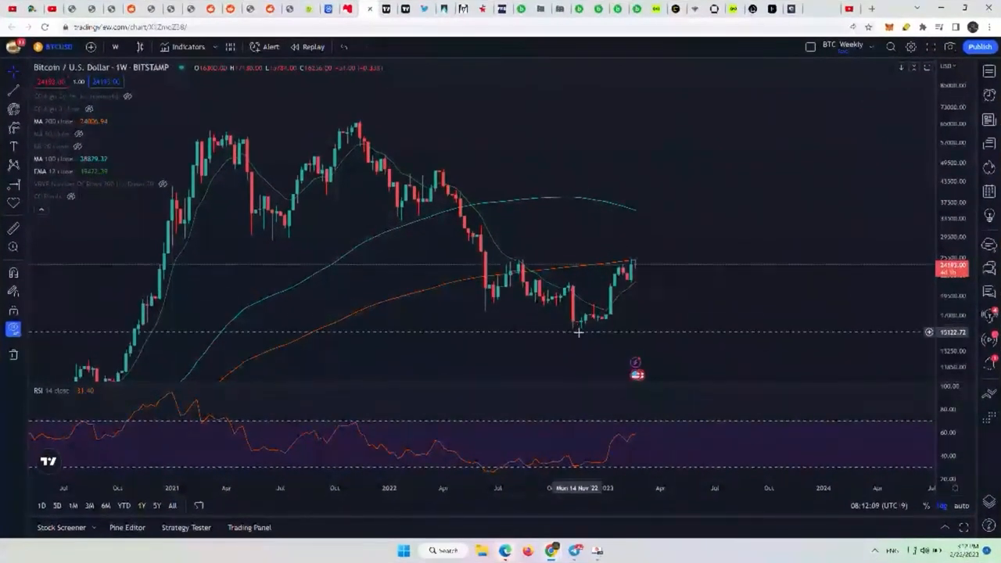
mouse_move(484, 319)
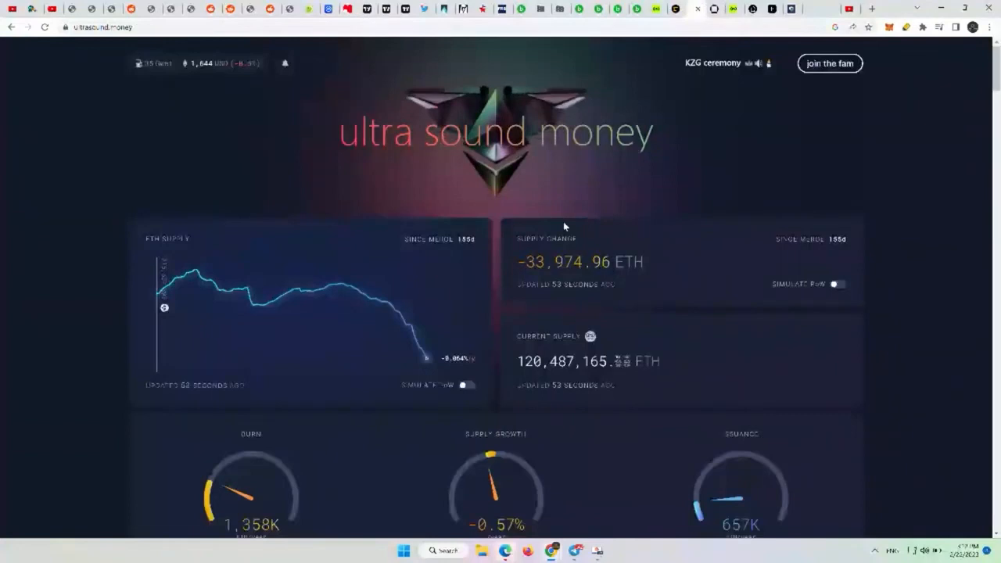
mouse_move(375, 316)
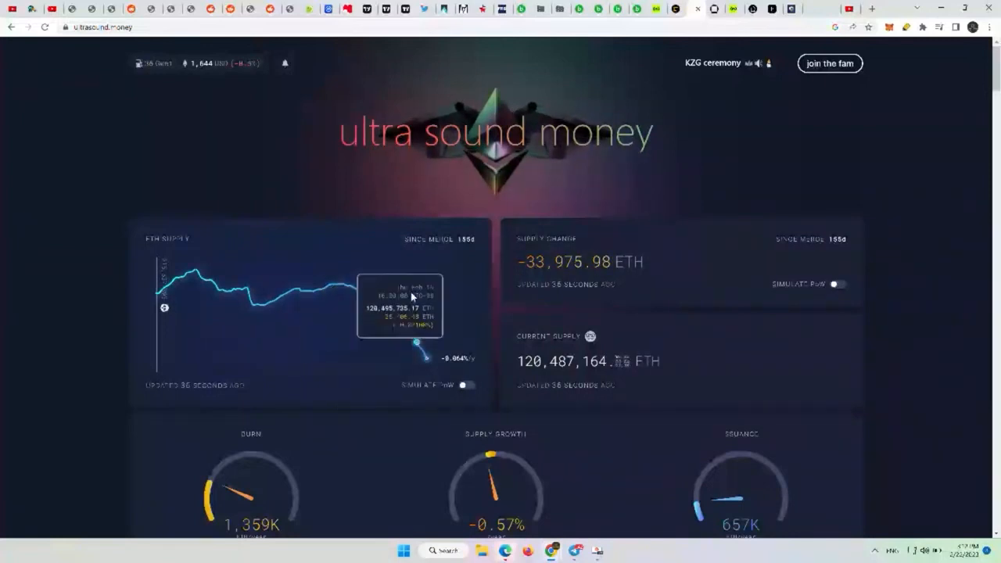
mouse_move(859, 283)
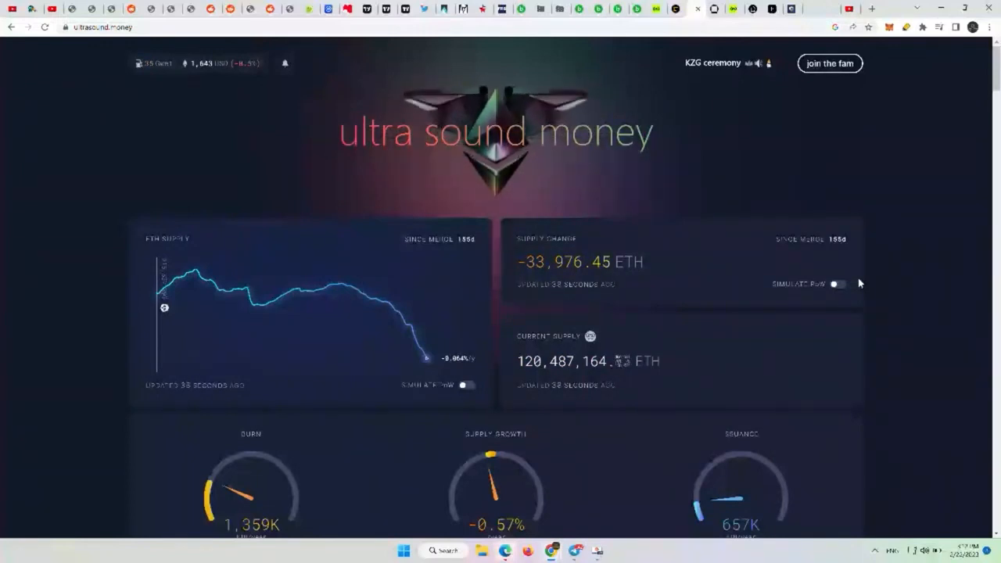
mouse_move(936, 312)
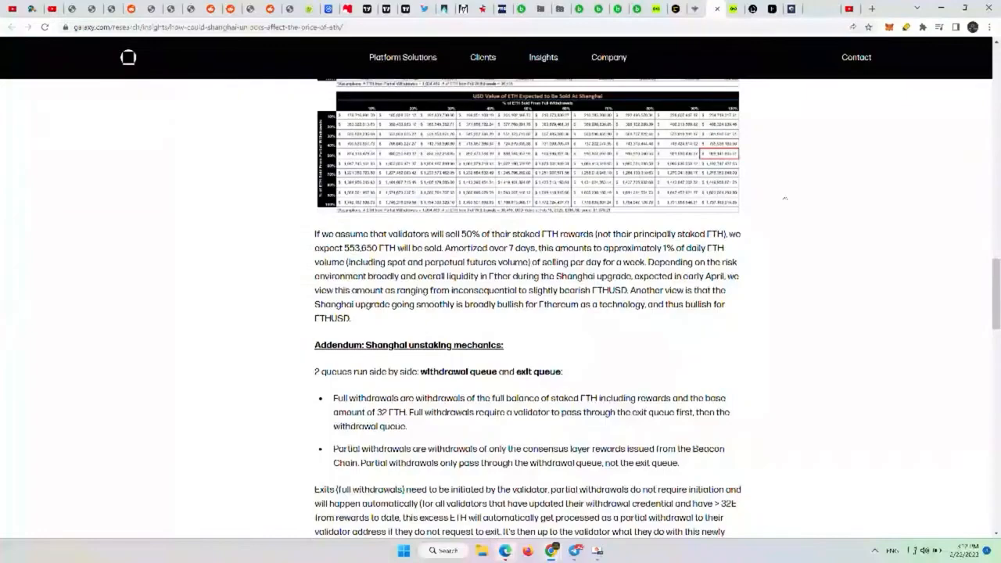
- Scroll up and highlight the article title, the intro's opening and Shanghai's expected timing
scroll("up", 3)
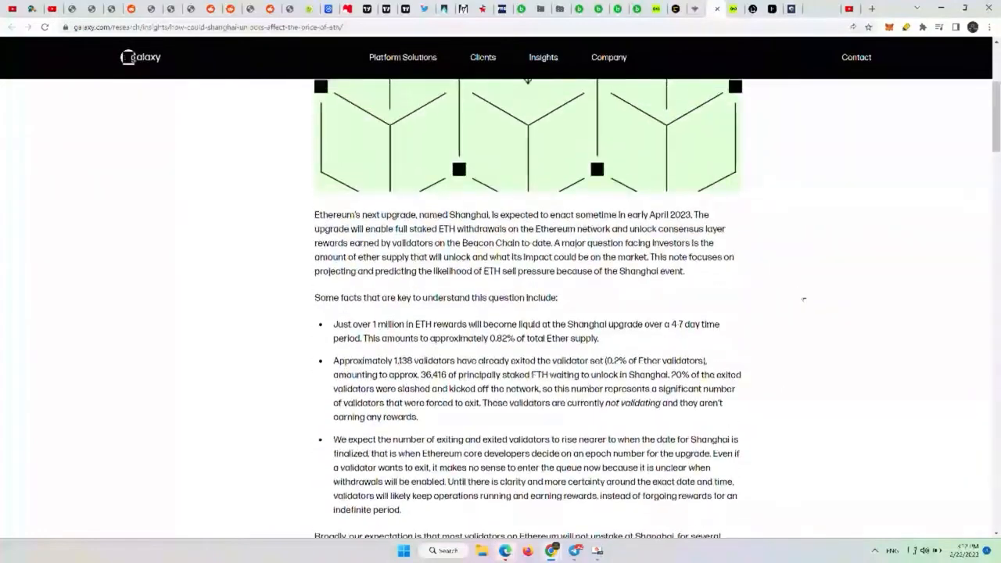
scroll("up", 3)
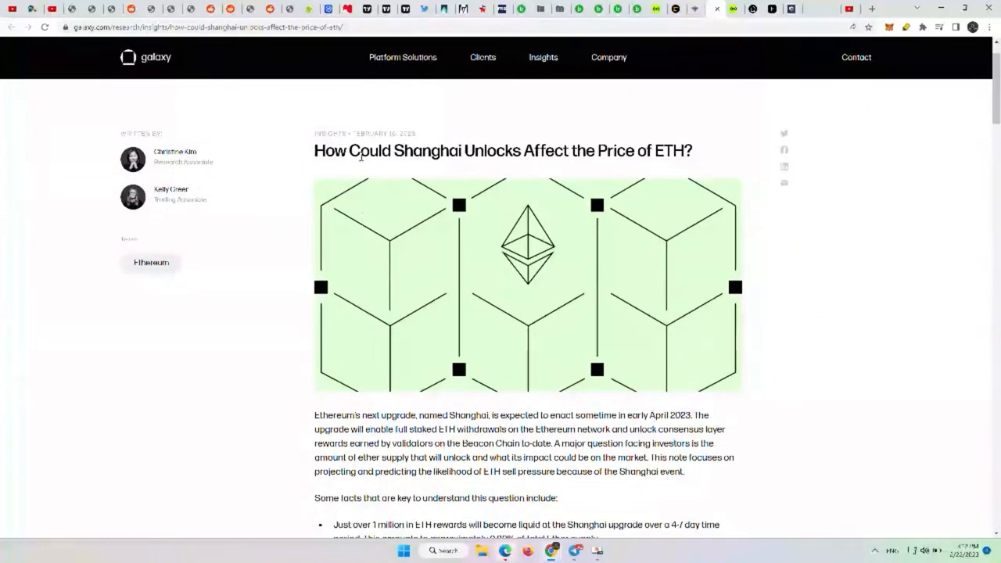
left_click_drag(313, 150, 626, 150)
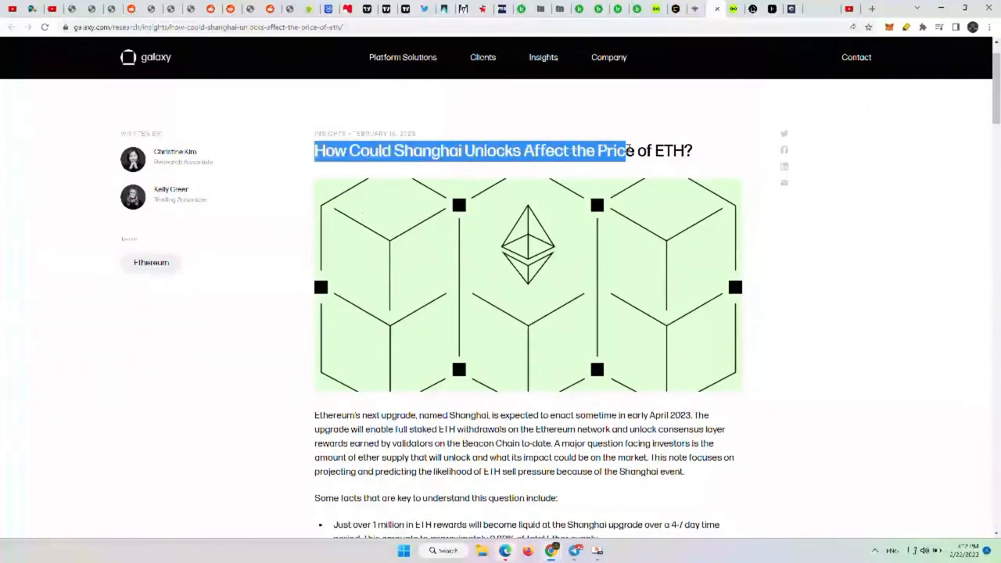
scroll("down", 3)
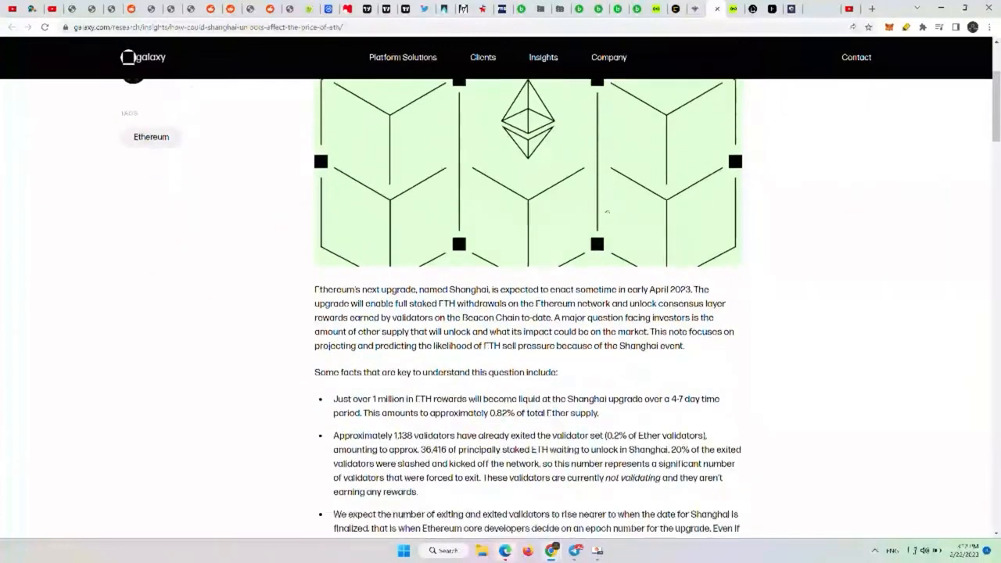
scroll("down", 3)
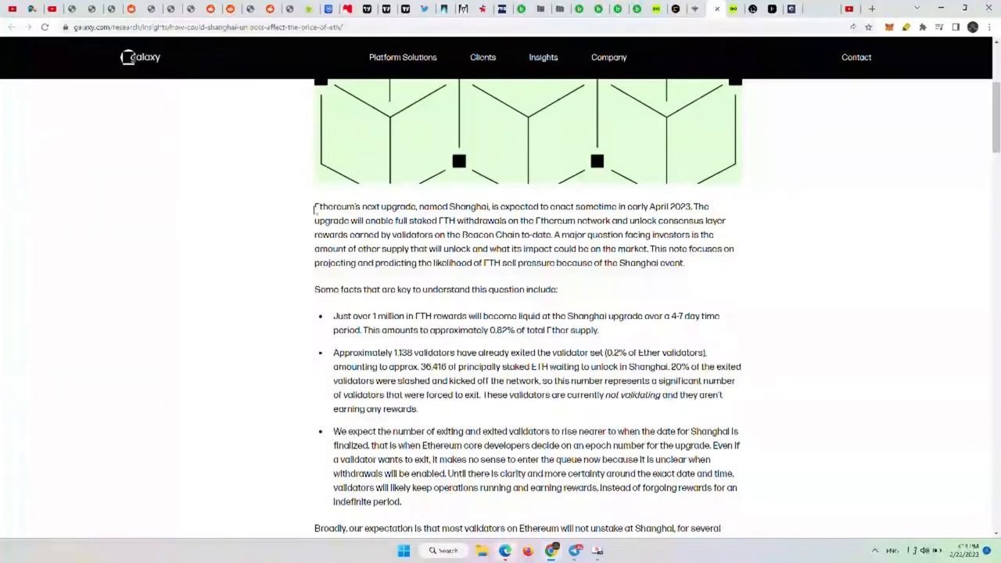
left_click_drag(314, 206, 425, 207)
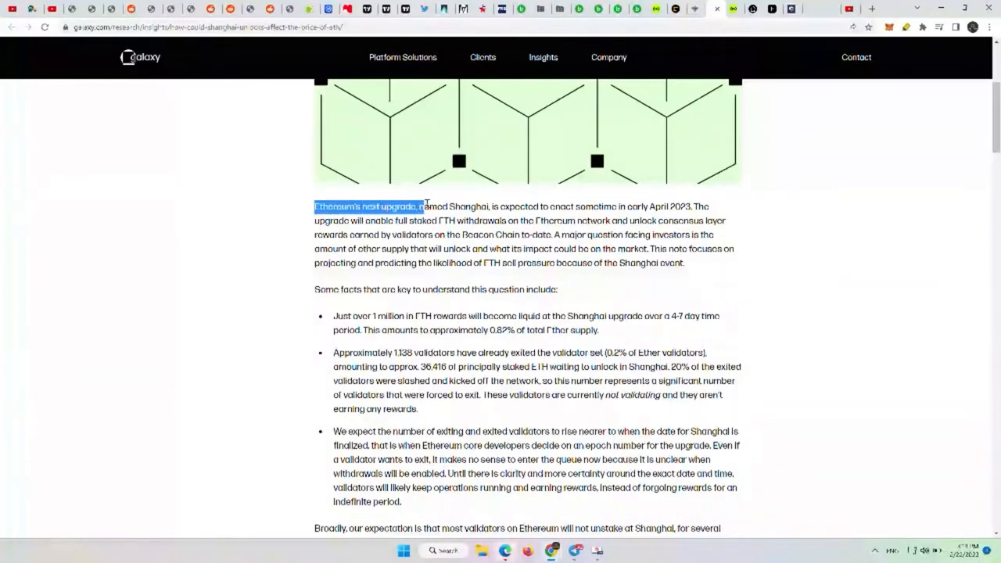
left_click_drag(422, 206, 614, 206)
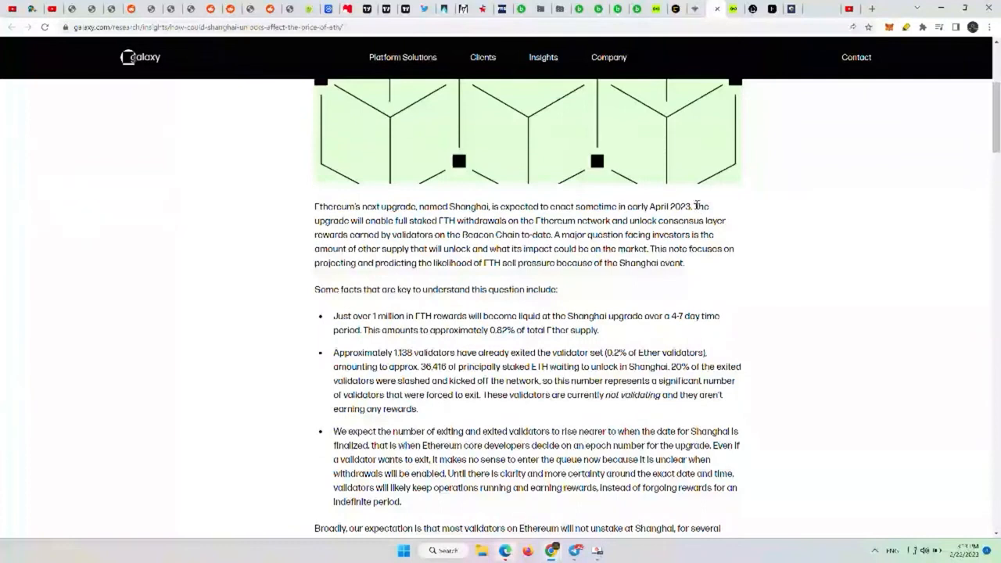
- Highlight intro sentences on staked ETH withdrawals, Beacon Chain rewards and the note's focus, then deselect
double_click(701, 206)
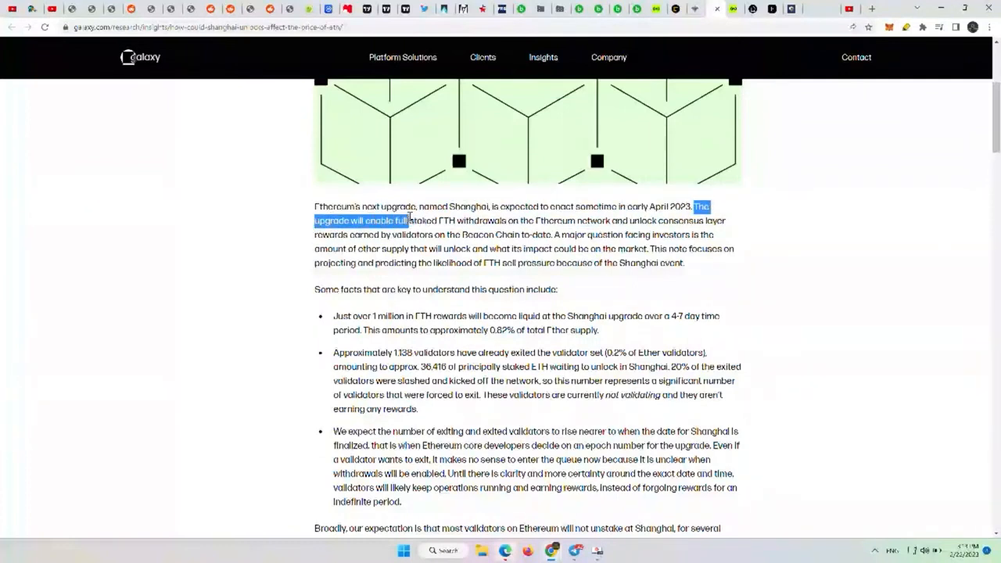
left_click_drag(407, 220, 544, 220)
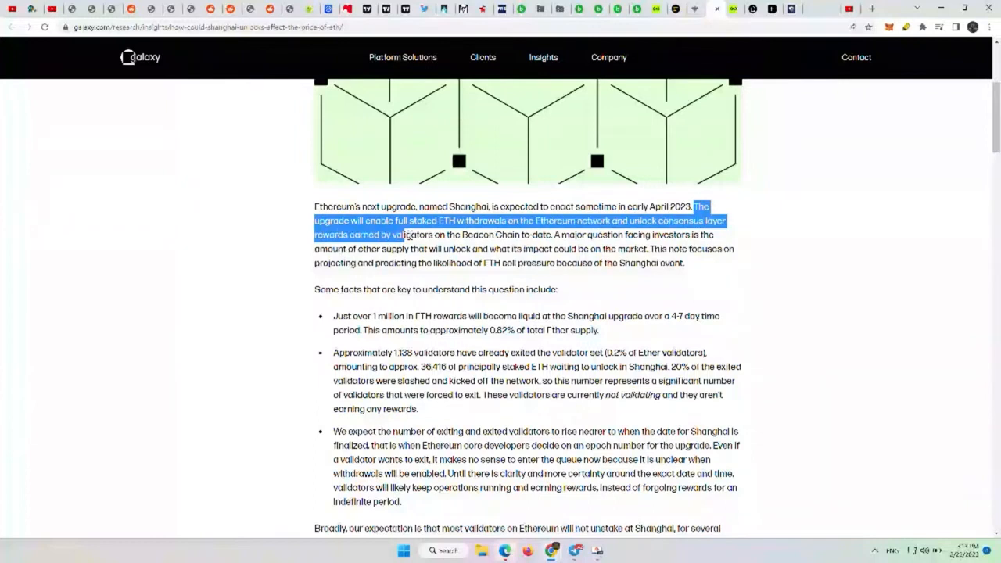
left_click_drag(690, 206, 554, 235)
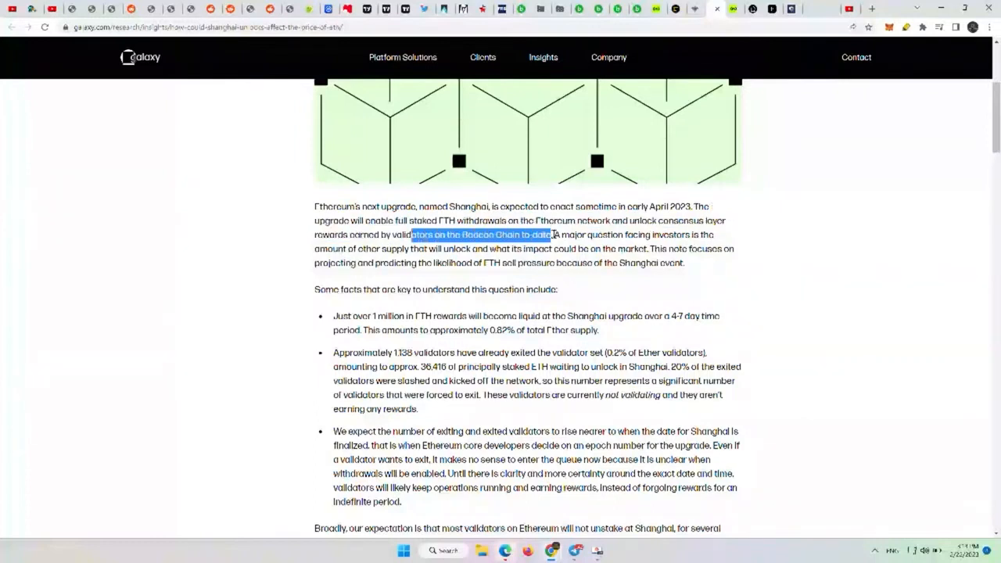
left_click_drag(551, 235, 391, 235)
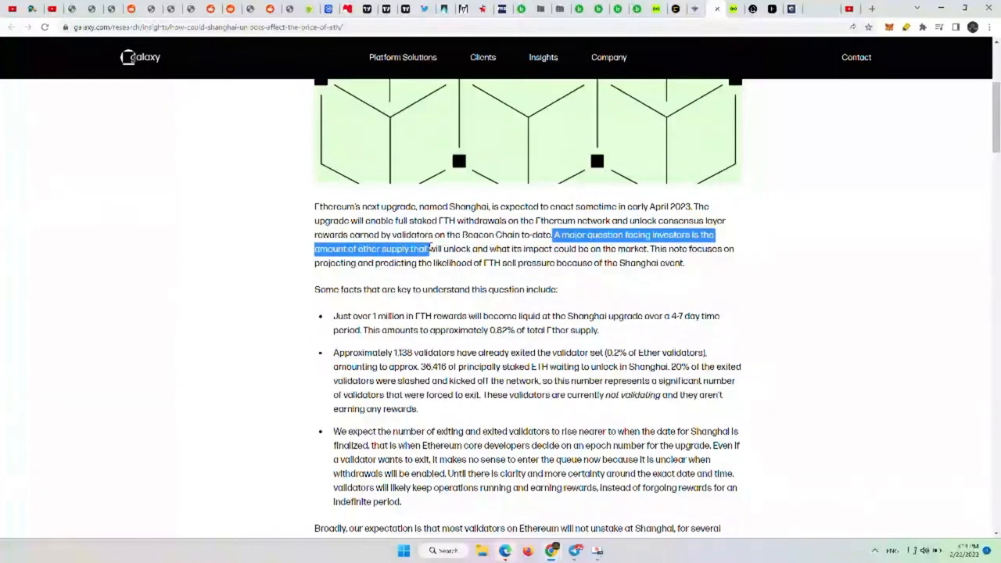
left_click_drag(428, 249, 569, 249)
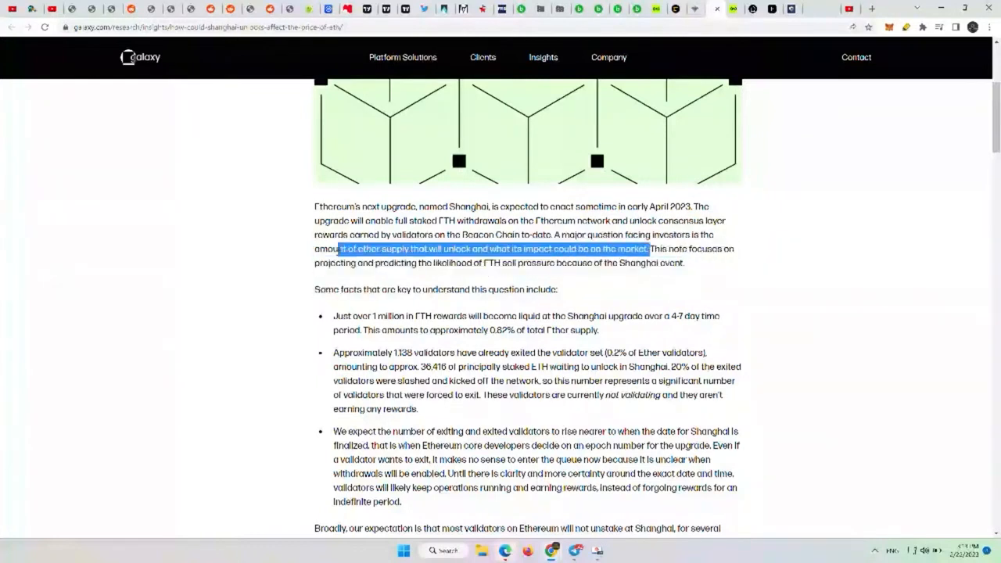
left_click_drag(647, 249, 538, 262)
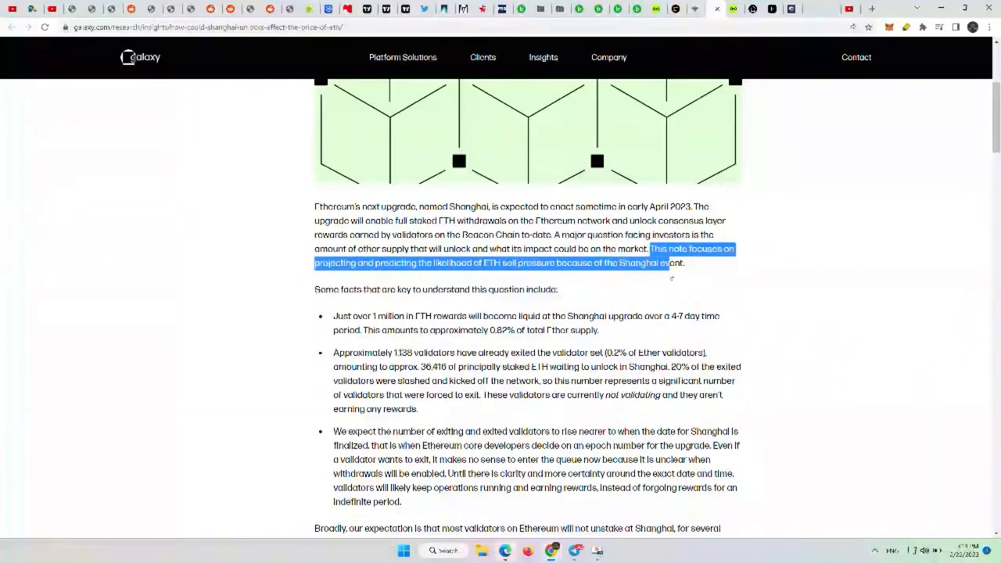
left_click(764, 248)
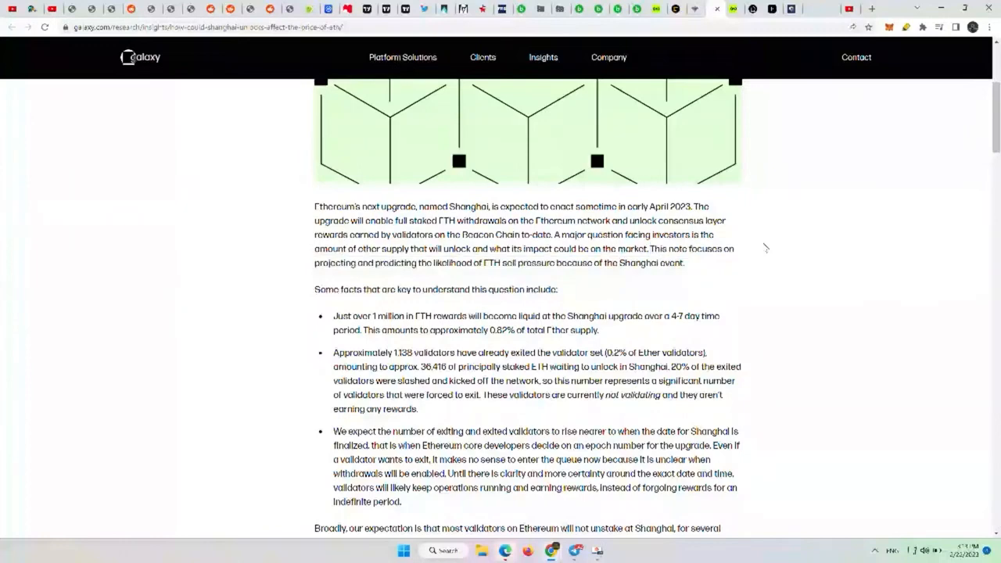
- Highlight the first key fact about 1 million ETH in rewards unlocking
scroll("down", 3)
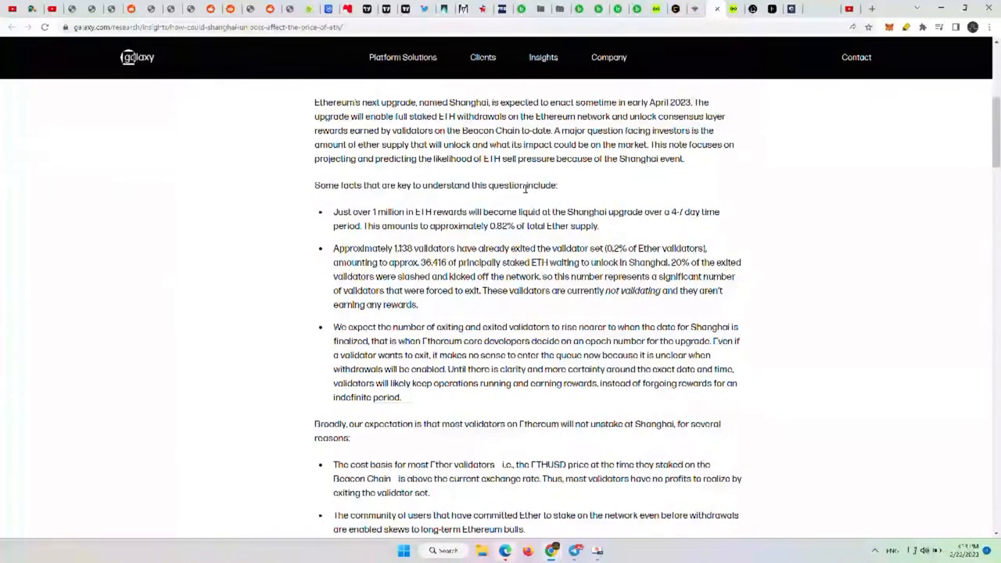
left_click_drag(333, 212, 376, 212)
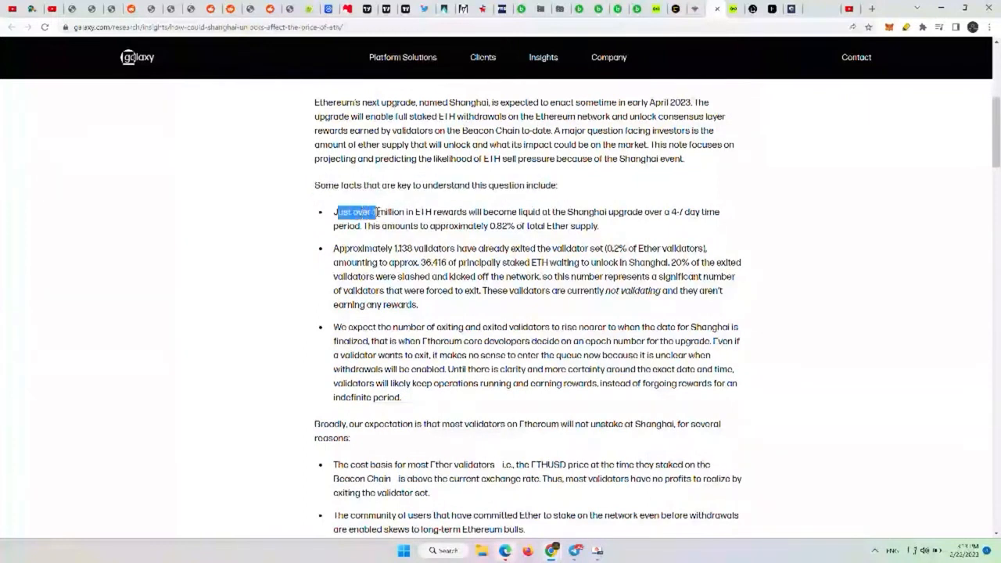
left_click(333, 212)
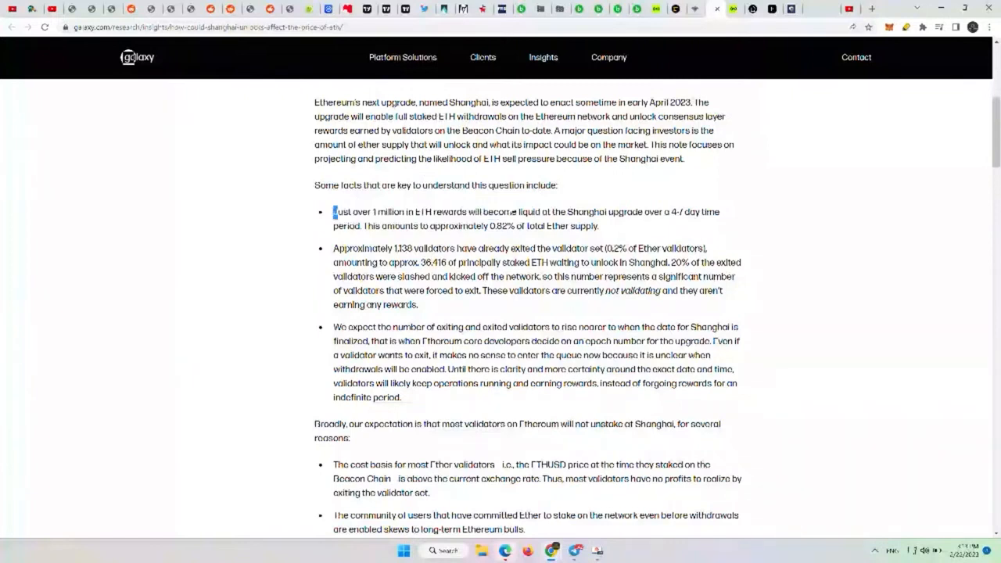
left_click_drag(335, 211, 647, 212)
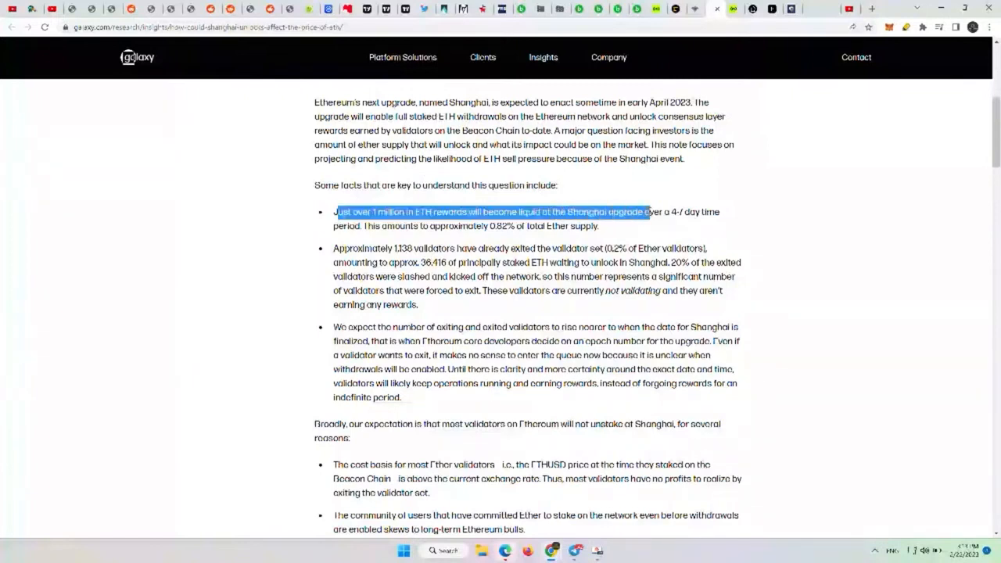
left_click_drag(647, 211, 515, 226)
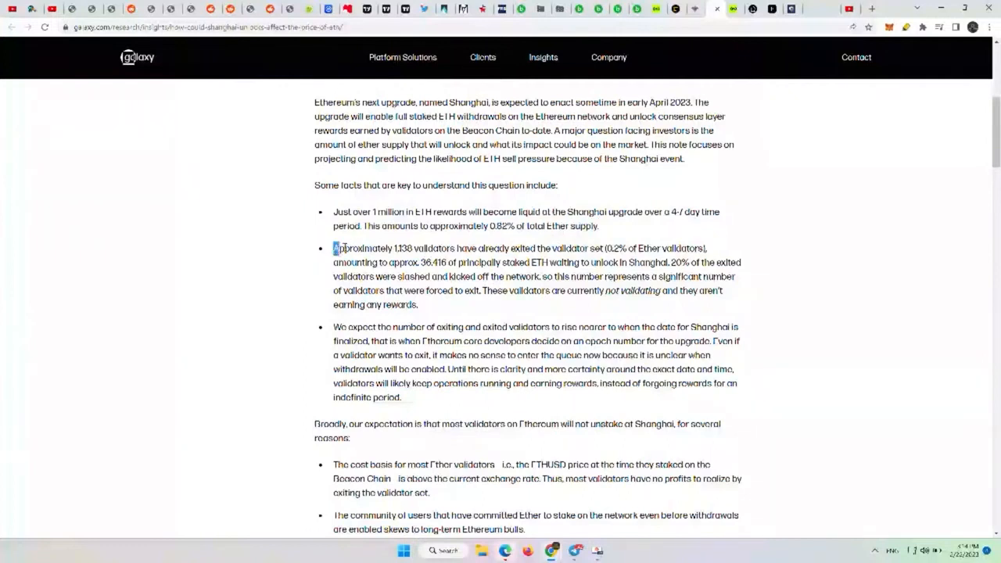
- Highlight the exited-validators fact and its 36,416 principal ETH awaiting unlock, then deselect
left_click_drag(333, 248, 473, 248)
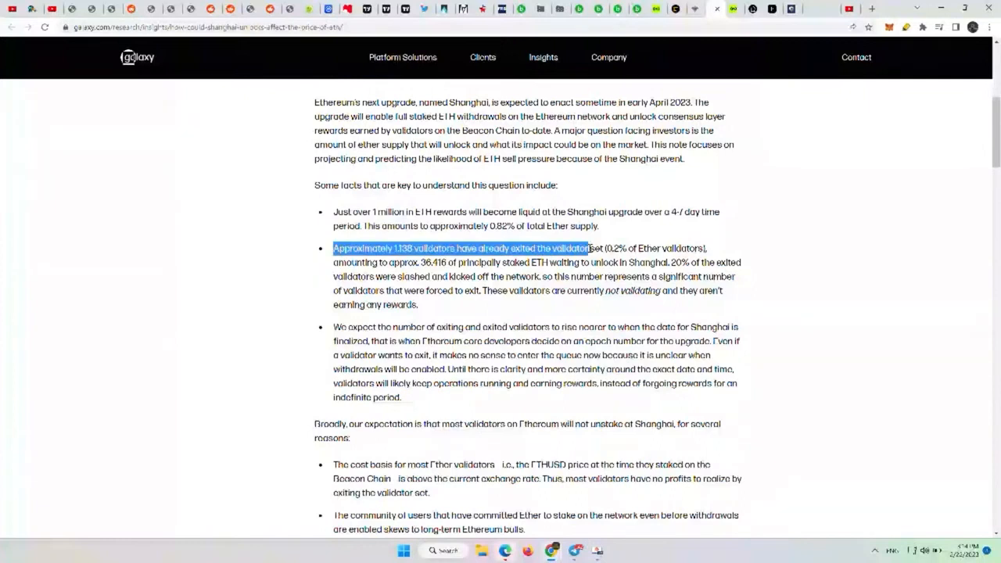
left_click_drag(582, 248, 653, 248)
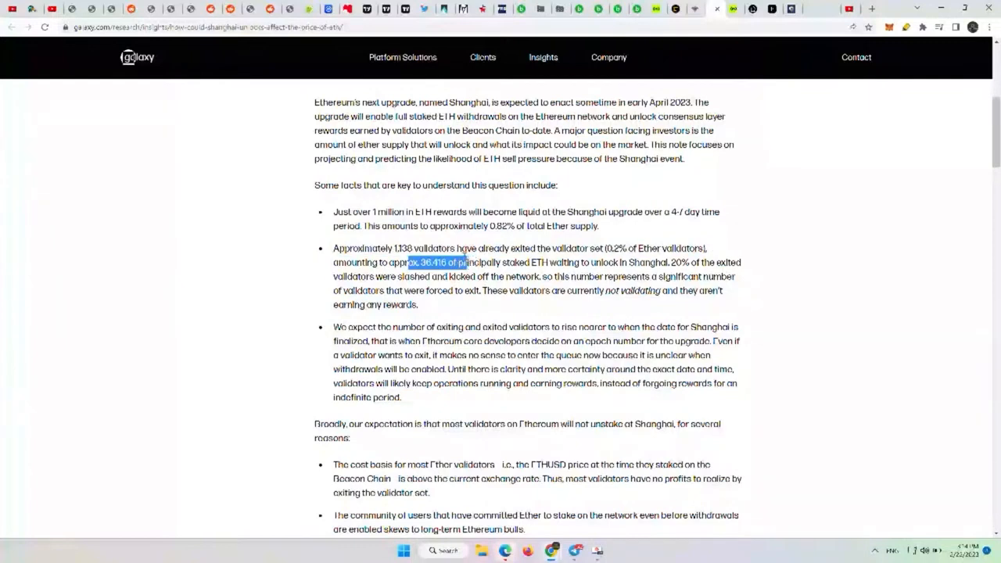
left_click_drag(465, 262, 547, 262)
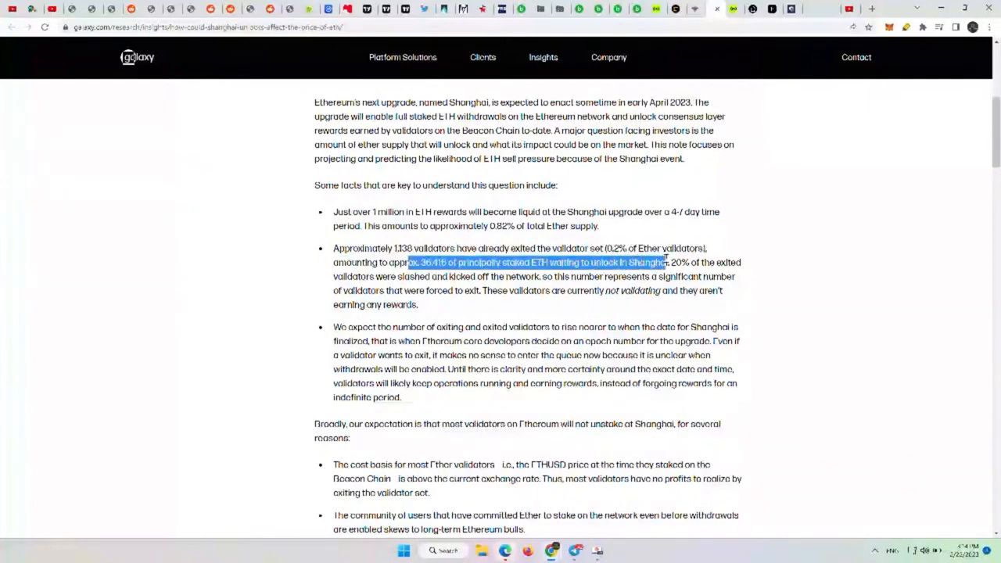
left_click(681, 262)
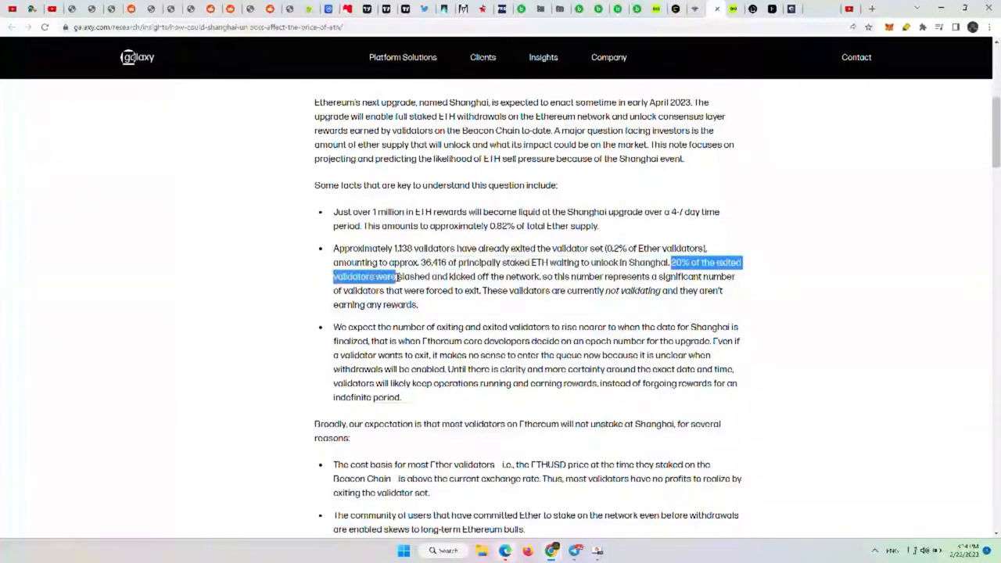
- Highlight that 20% of exited validators were slashed and aren't validating, then deselect
left_click_drag(398, 276, 536, 277)
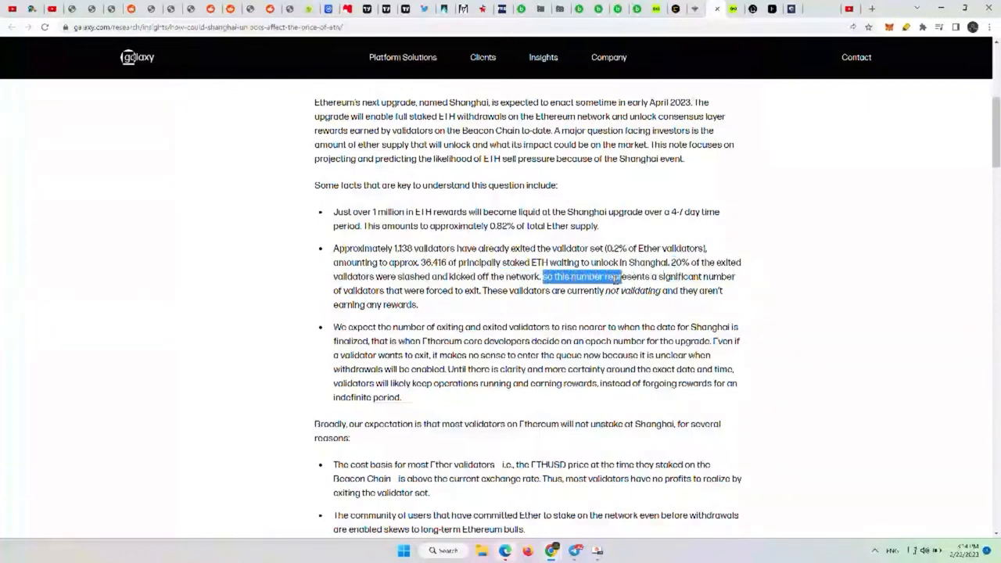
left_click_drag(618, 276, 479, 290)
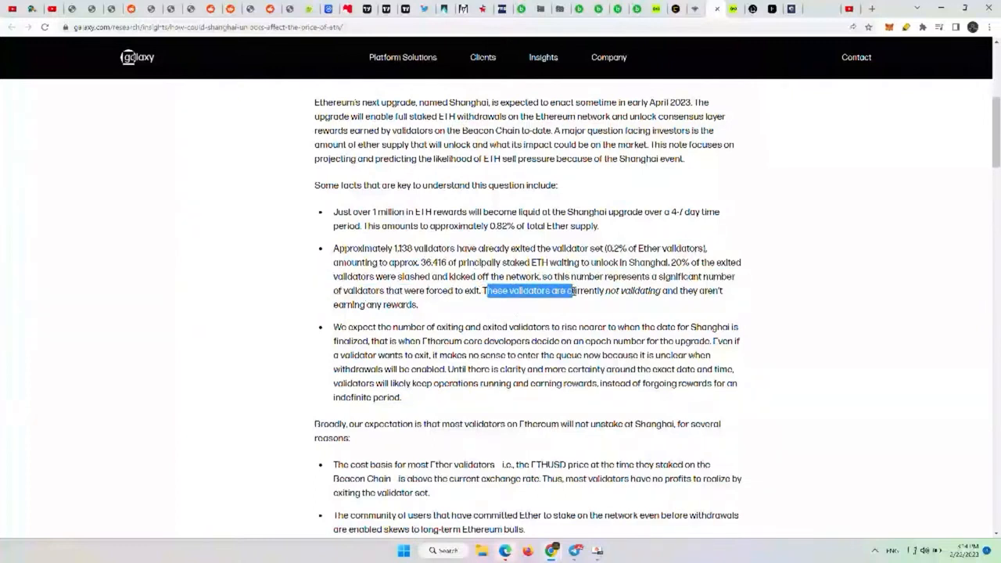
left_click_drag(485, 290, 419, 304)
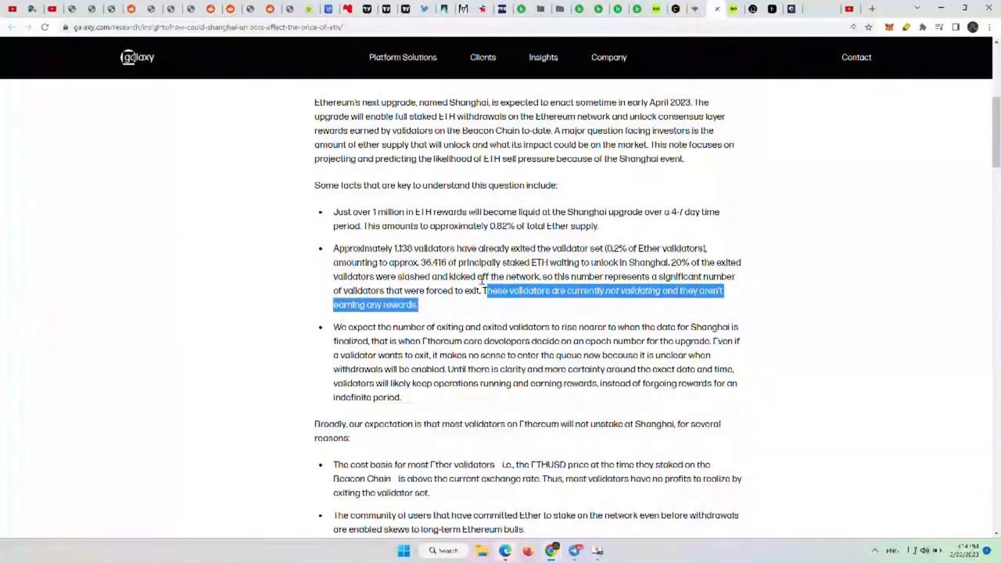
left_click(486, 274)
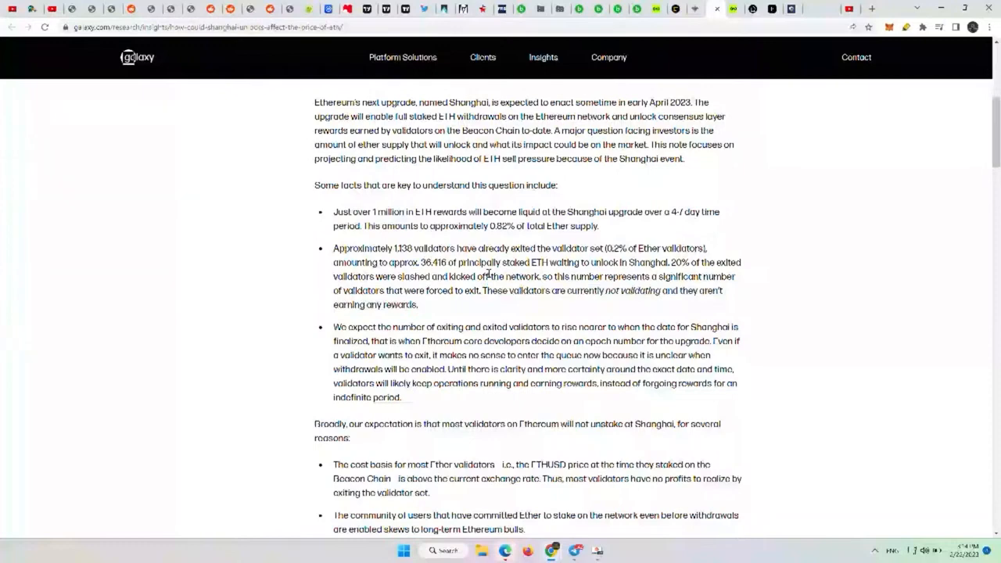
- Highlight the third key fact: validators keep running until Shanghai's date is finalized
scroll("down", 3)
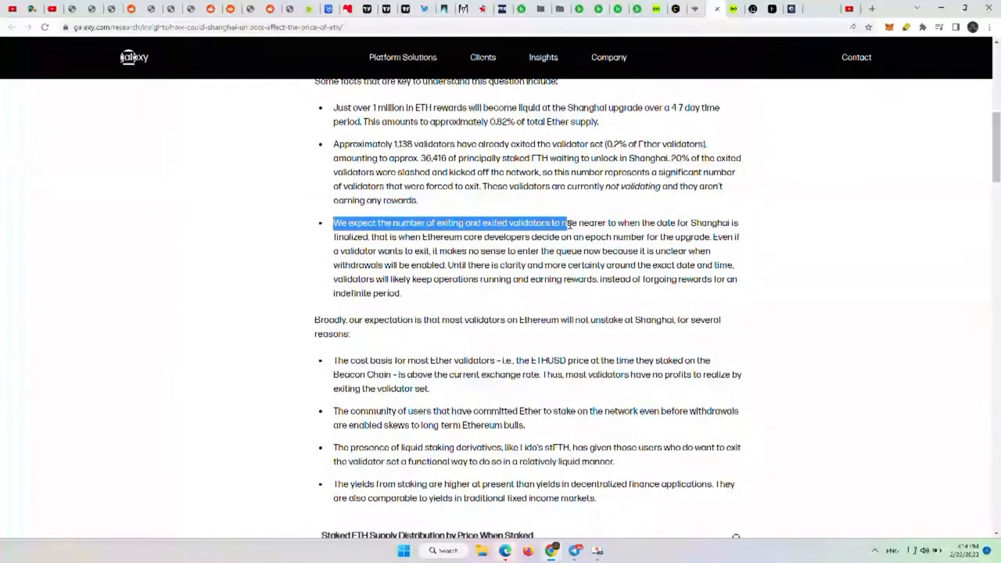
left_click_drag(567, 223, 649, 223)
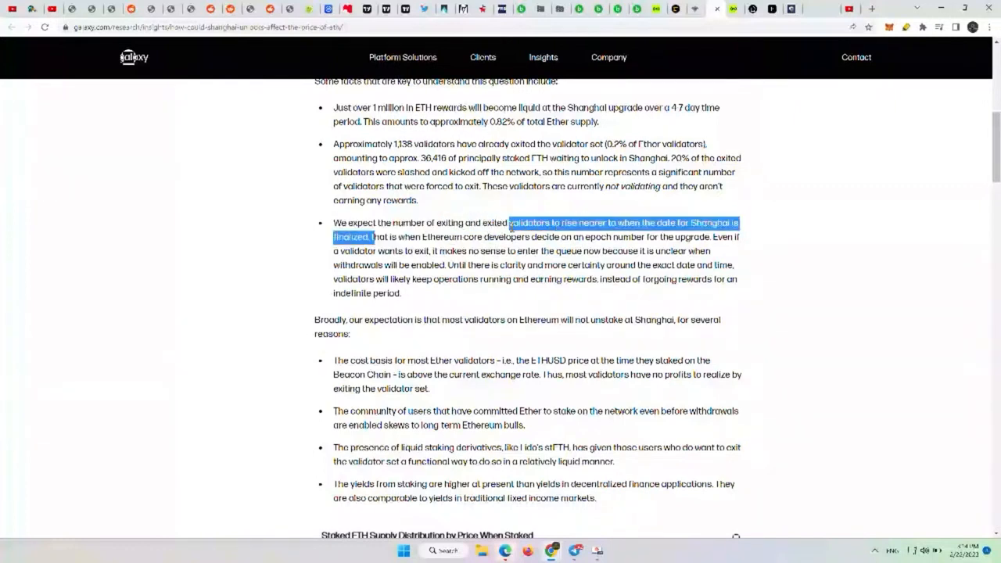
left_click_drag(509, 222, 598, 236)
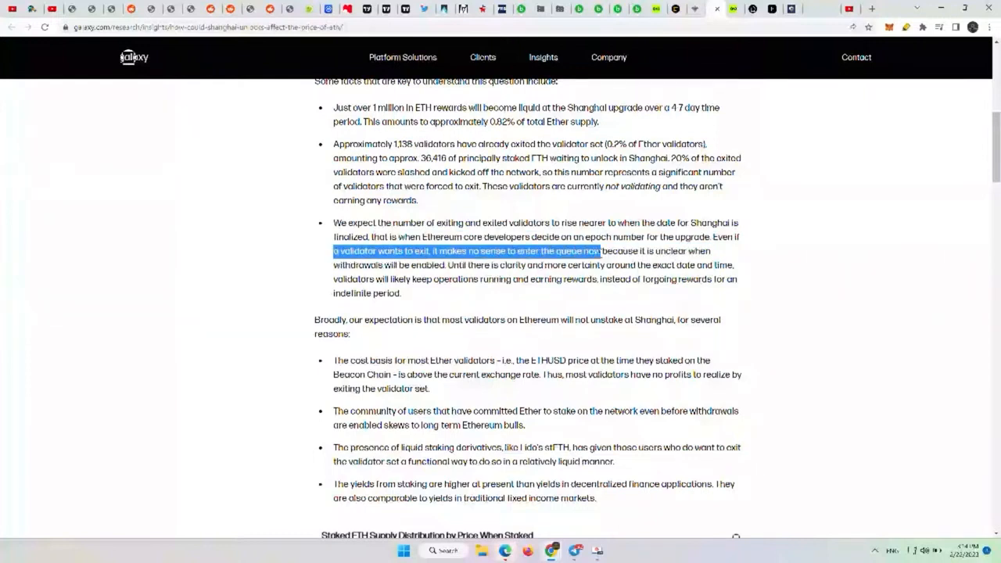
left_click_drag(599, 251, 395, 279)
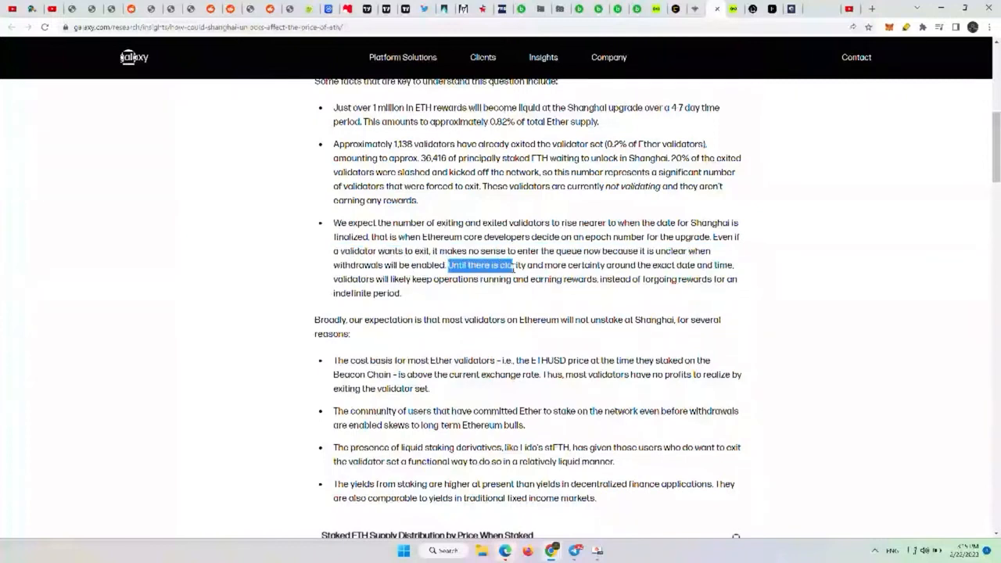
left_click_drag(509, 265, 637, 265)
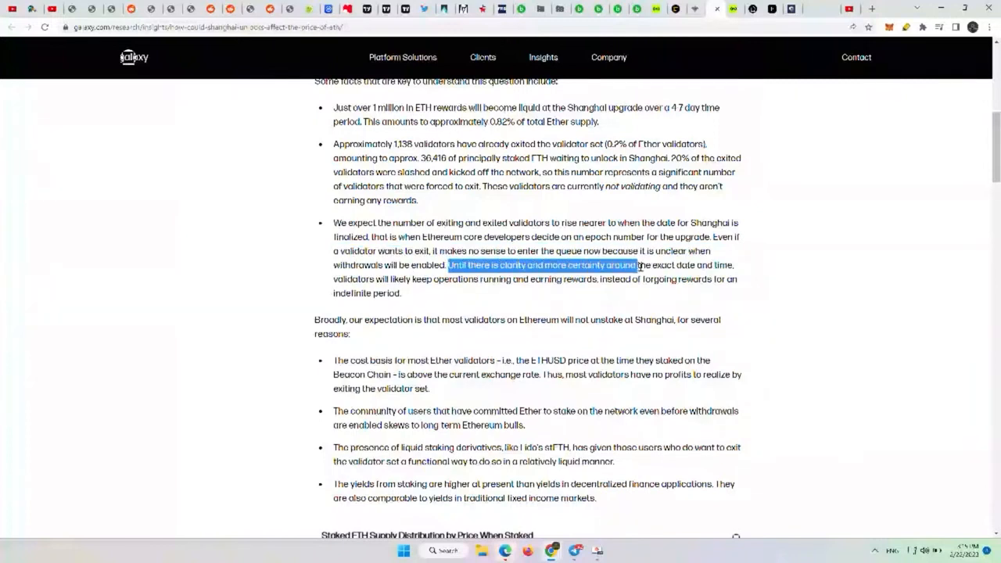
left_click_drag(637, 265, 430, 279)
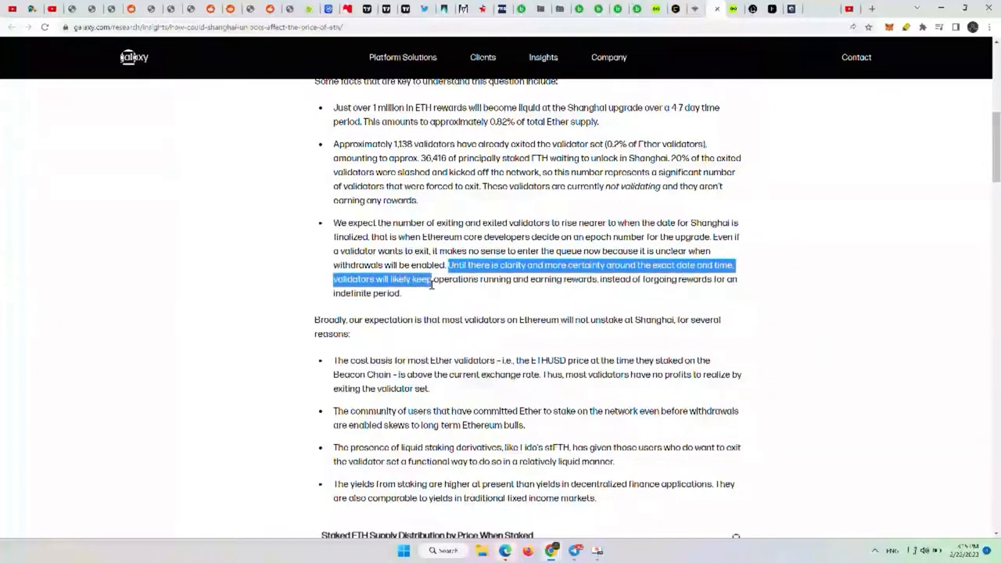
left_click_drag(429, 279, 601, 279)
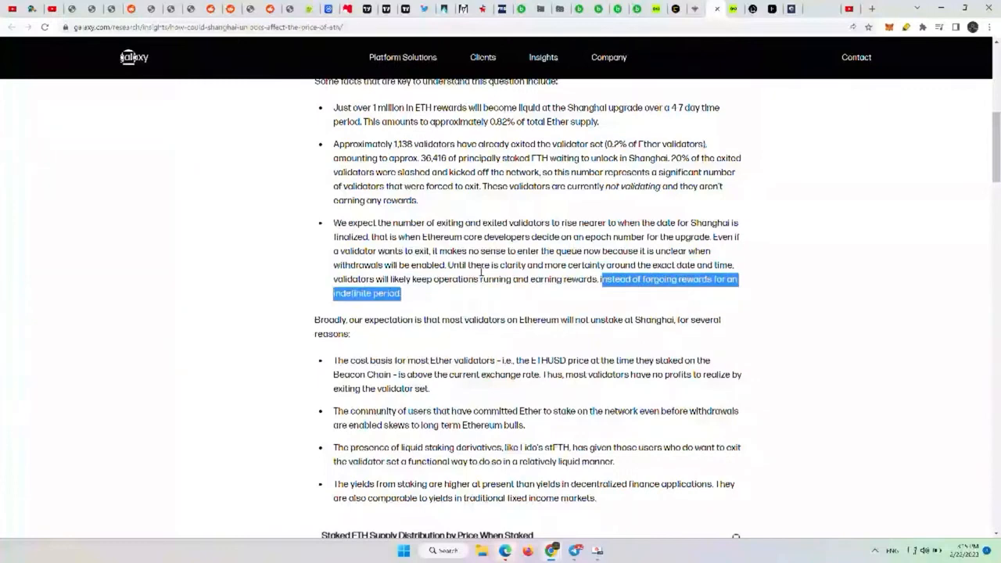
scroll("down", 3)
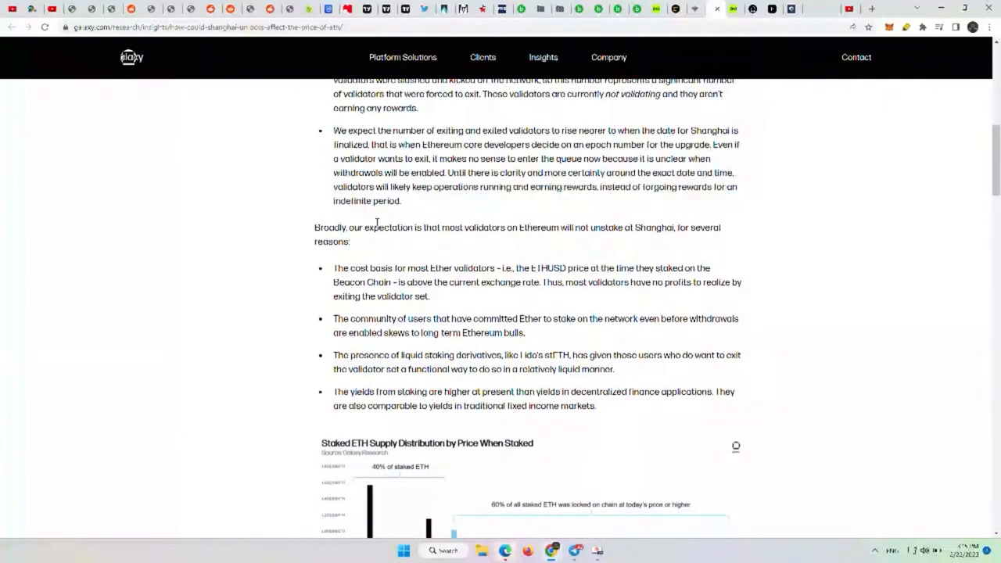
- Highlight the 'Broadly, our expectation' sentence and the cost-basis reason validators have no profits
left_click_drag(374, 227, 532, 228)
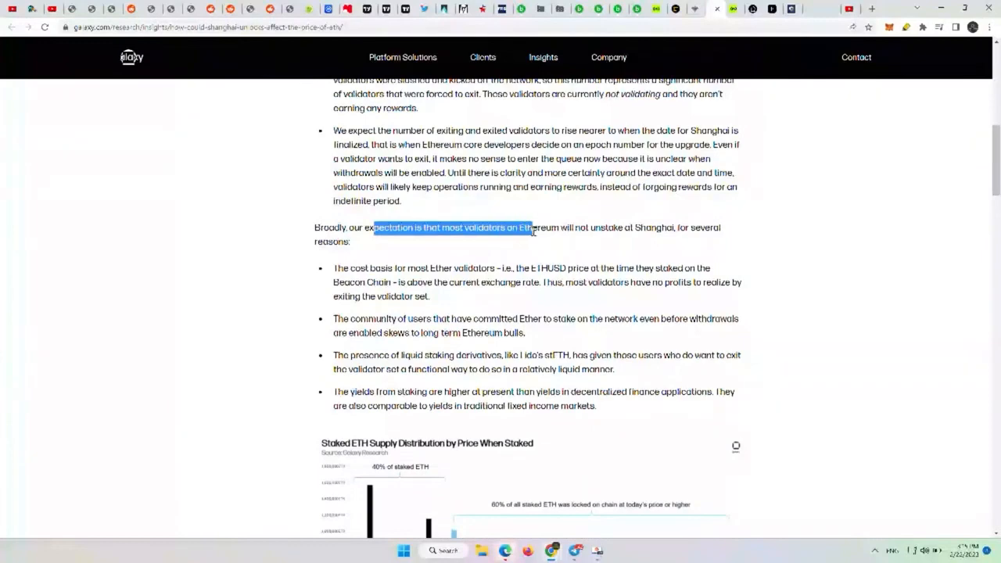
left_click_drag(530, 231, 349, 242)
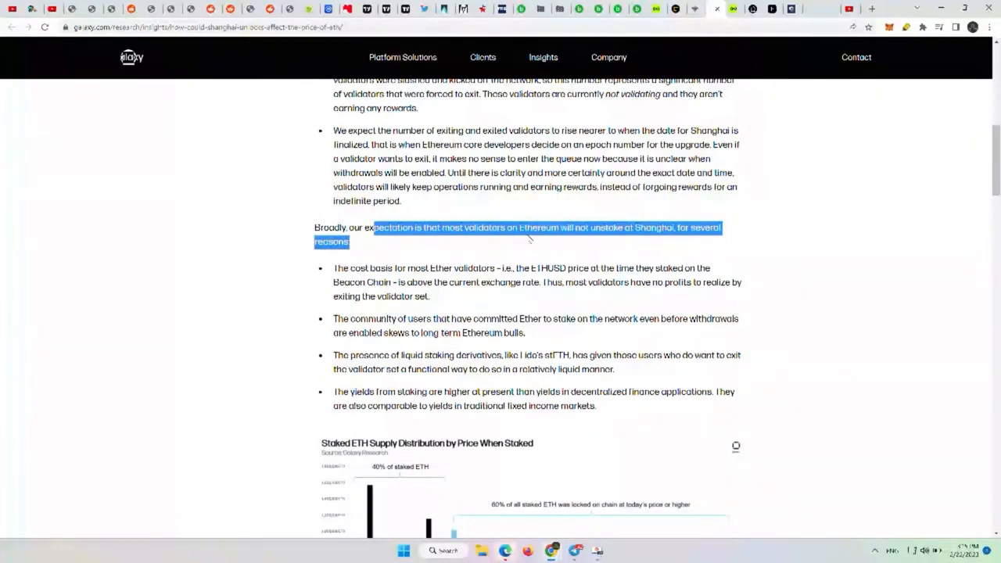
scroll("down", 3)
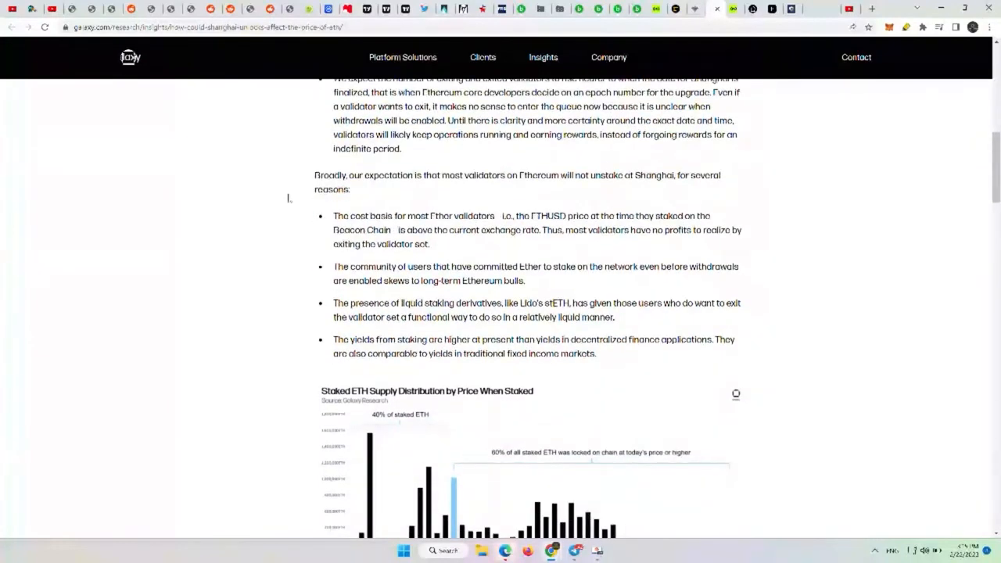
left_click_drag(333, 216, 483, 230)
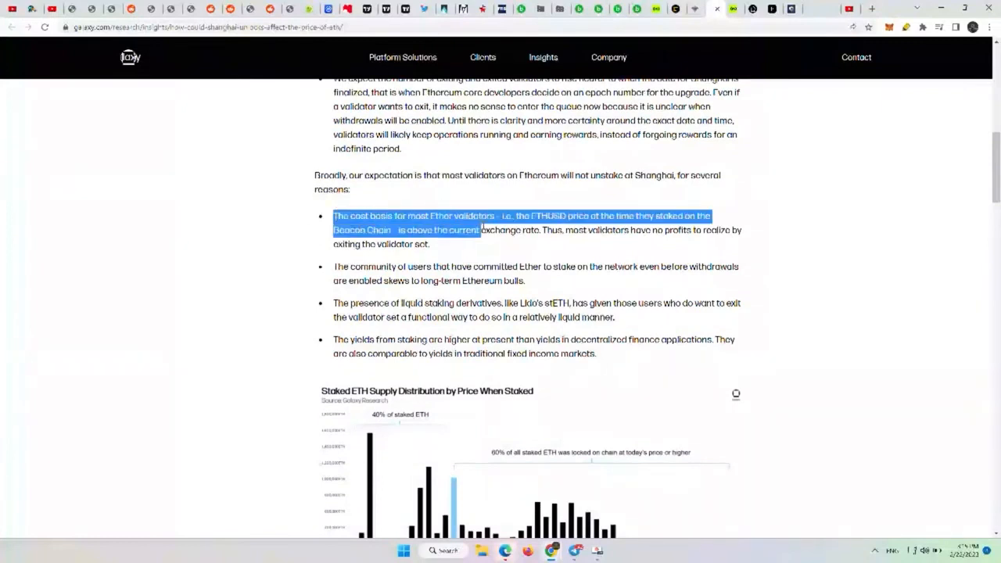
left_click(496, 215)
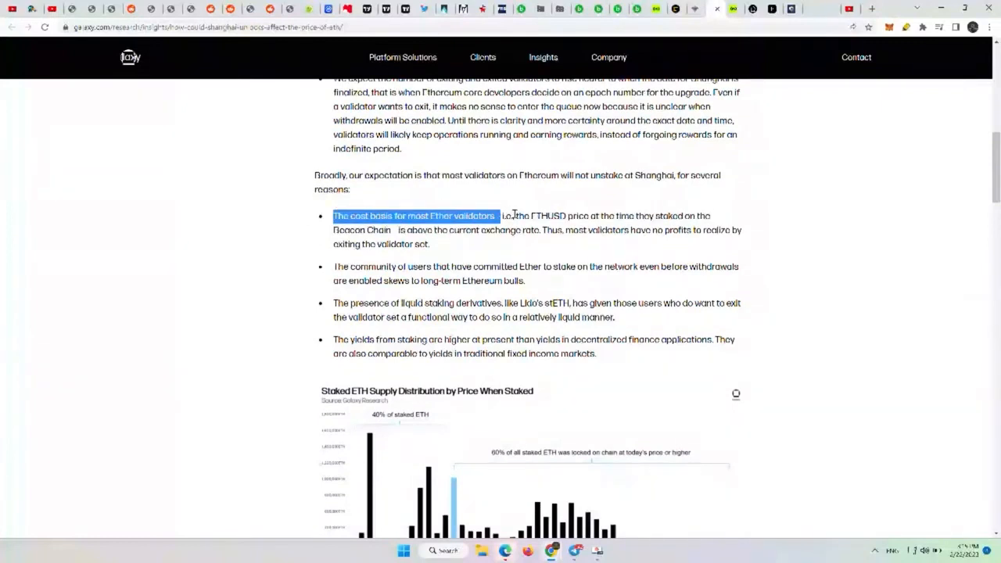
left_click_drag(517, 216, 395, 230)
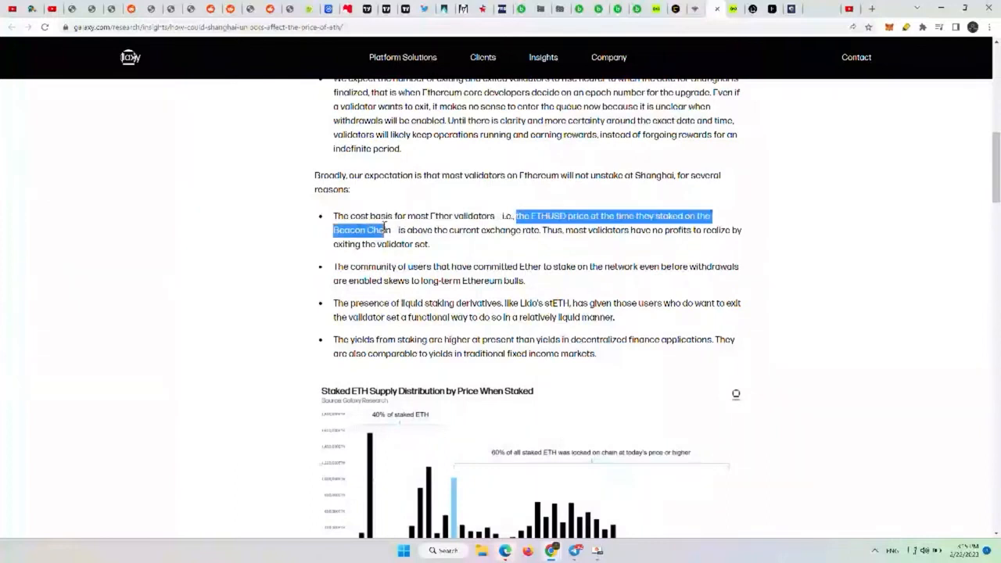
left_click_drag(518, 215, 542, 230)
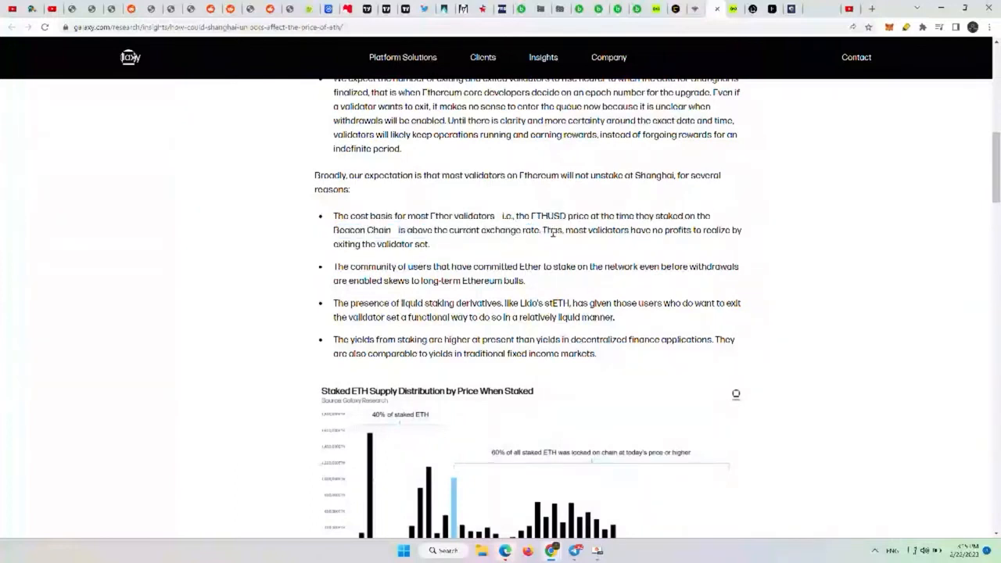
left_click_drag(541, 230, 429, 244)
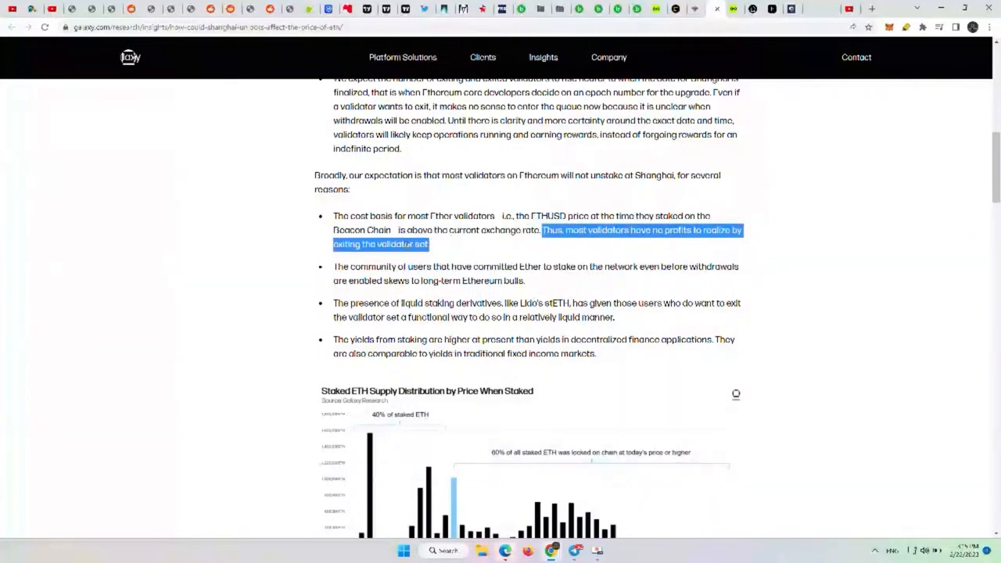
scroll("down", 3)
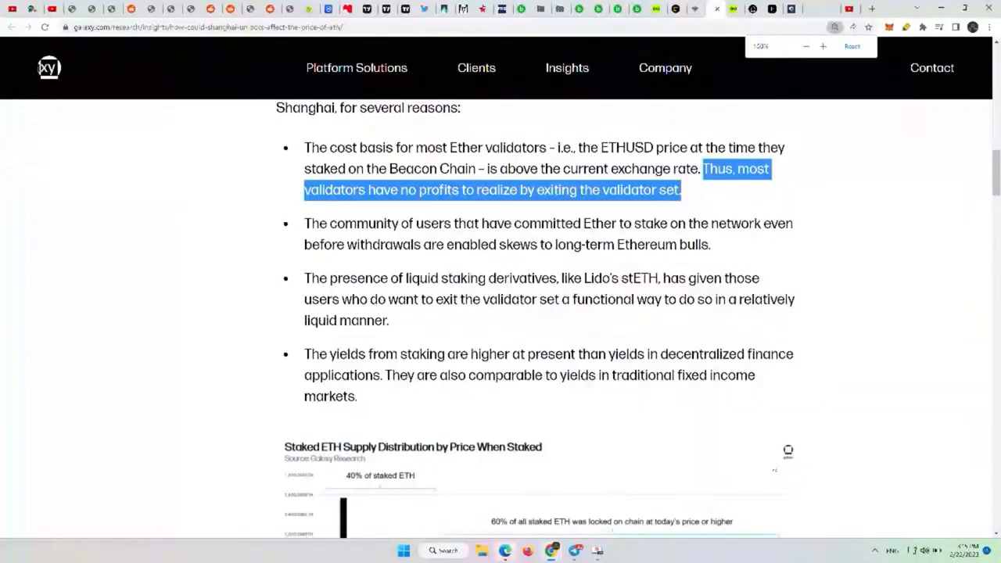
- Scroll down to the Staked ETH Supply Distribution by Price When Staked chart
scroll("down", 3)
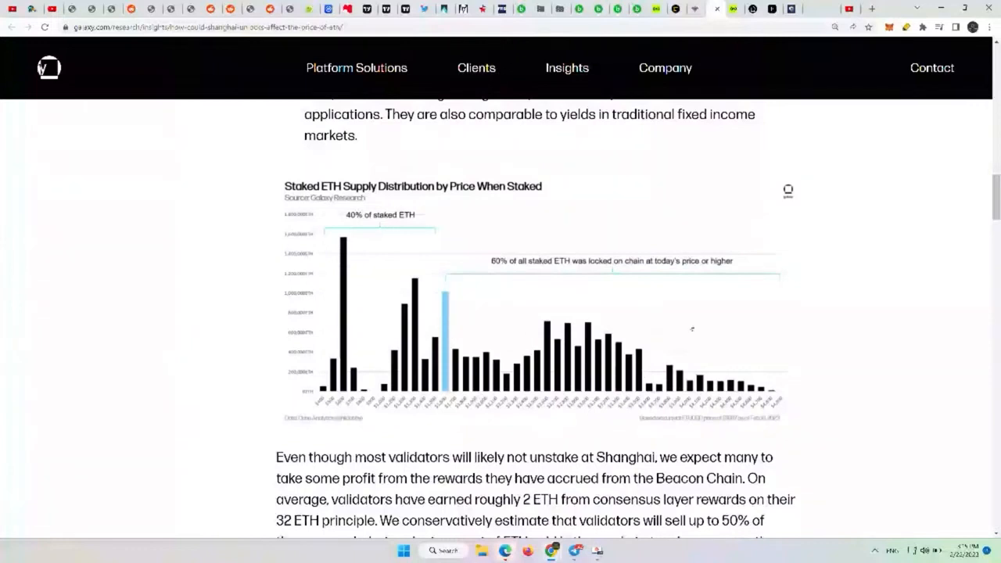
mouse_move(725, 338)
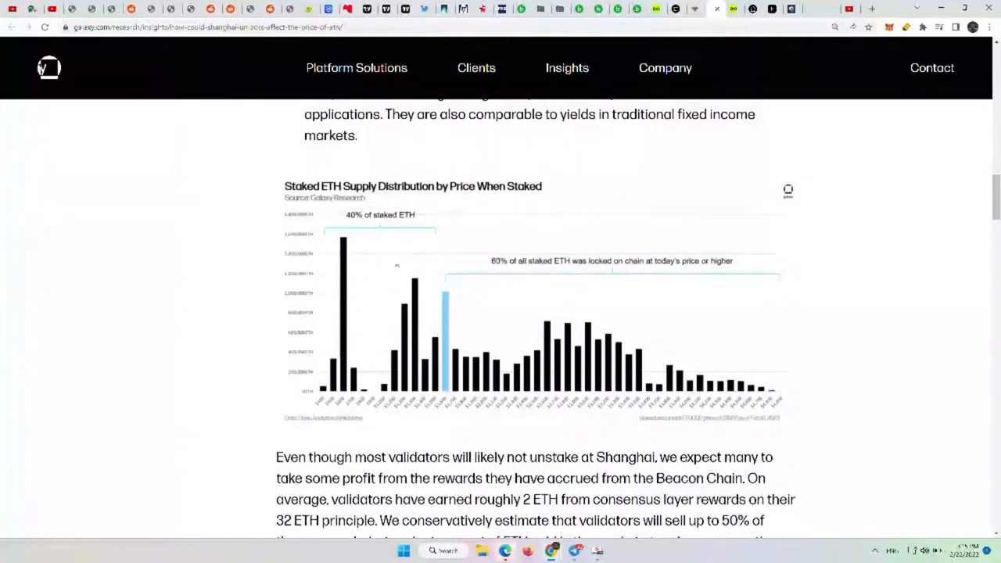
mouse_move(878, 280)
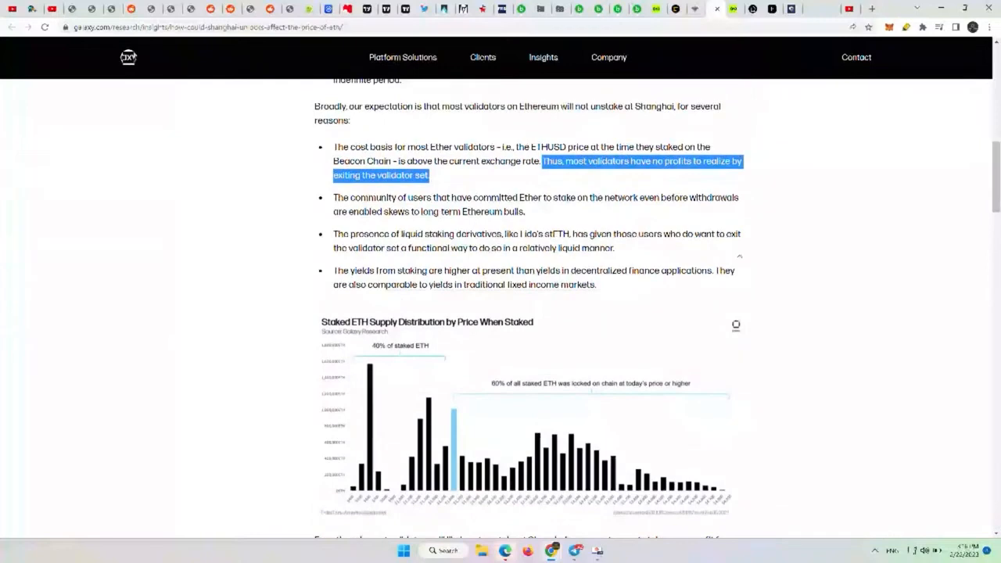
- Highlight the remaining reasons on liquid staking derivatives and staking yields
scroll("down", 3)
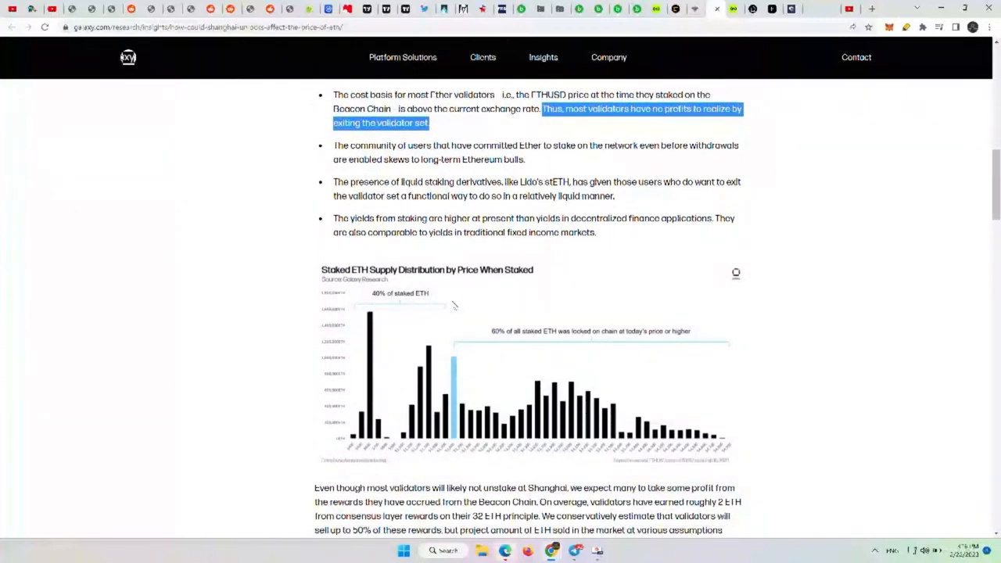
mouse_move(431, 325)
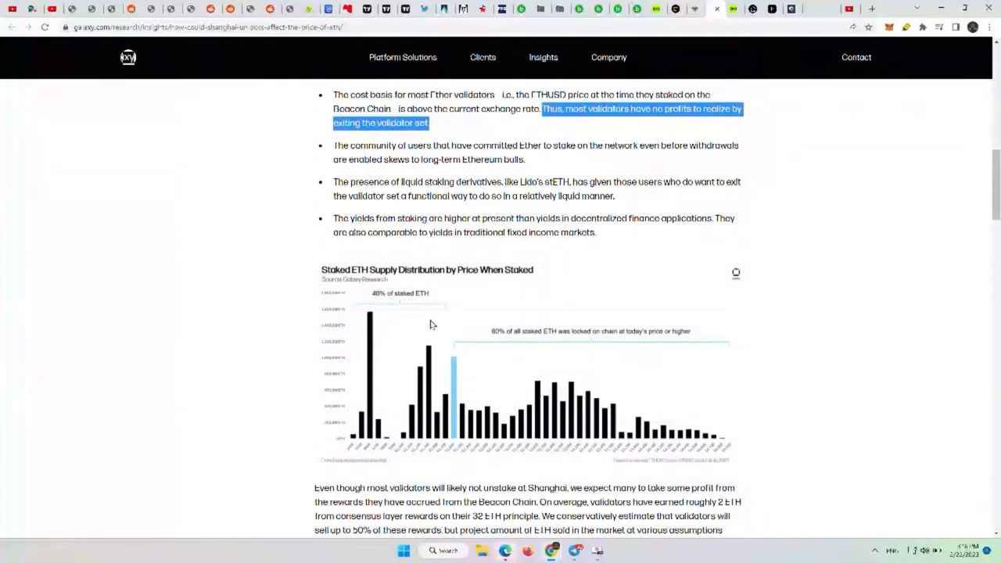
mouse_move(587, 145)
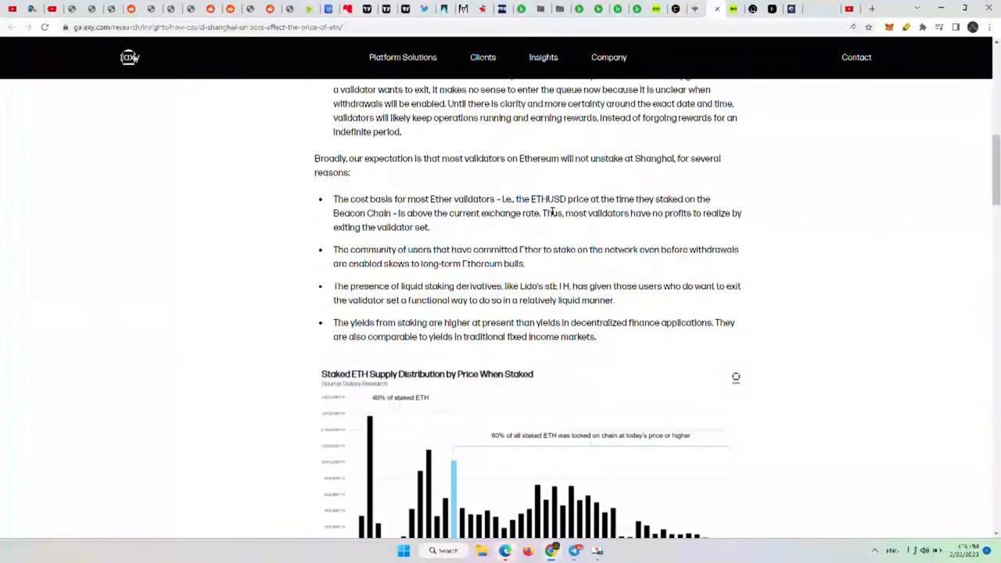
scroll("down", 3)
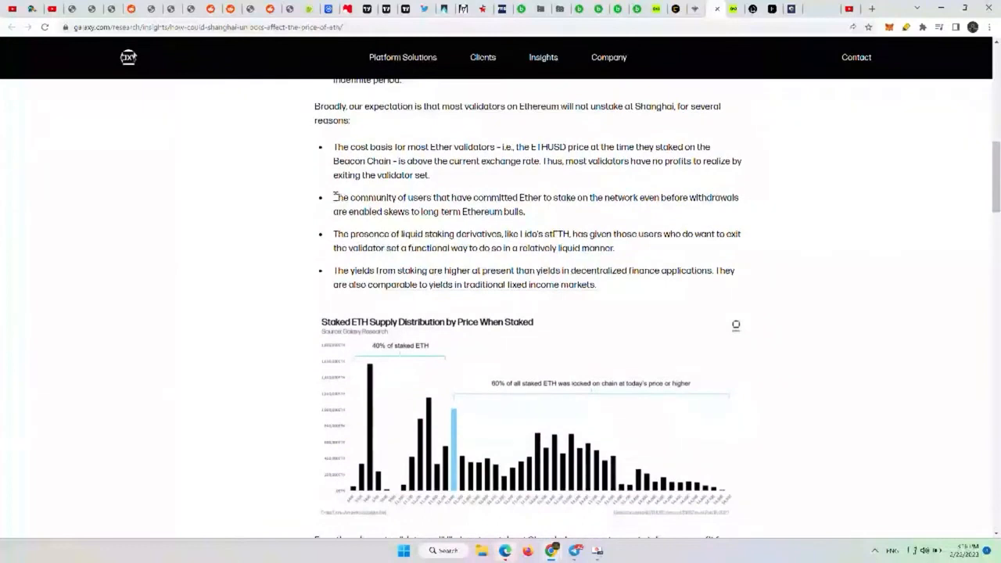
left_click_drag(334, 198, 535, 197)
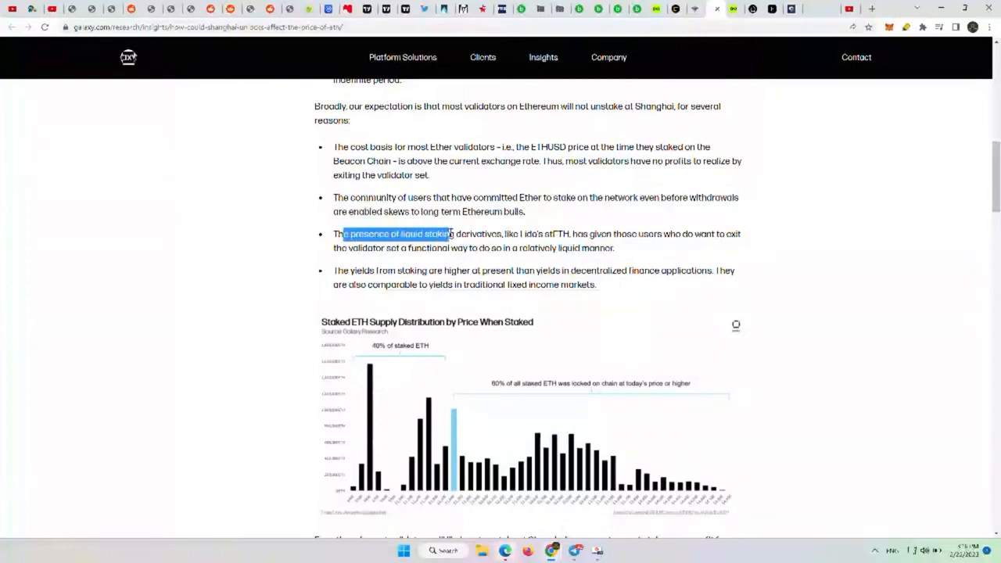
left_click_drag(450, 233, 573, 234)
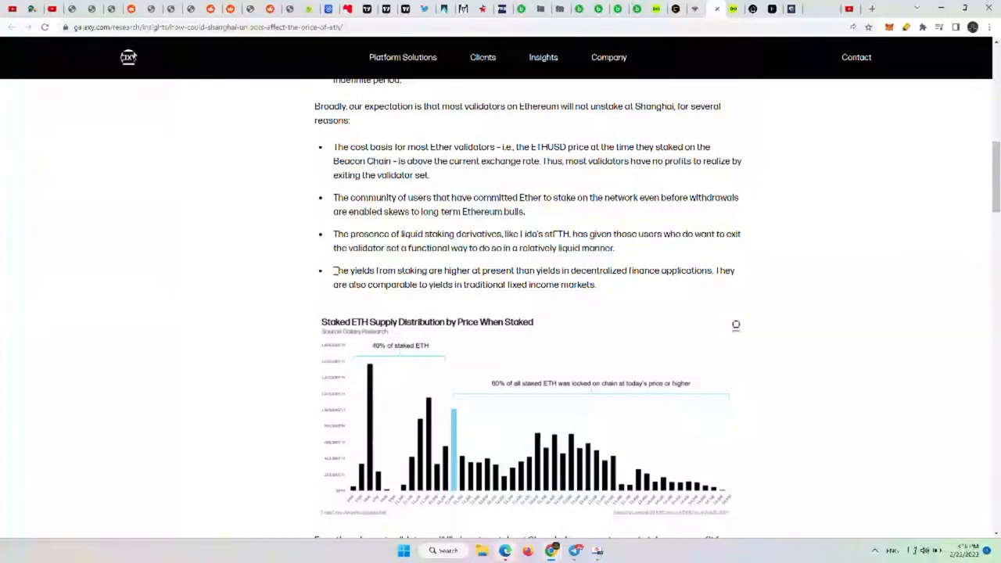
left_click_drag(333, 270, 516, 270)
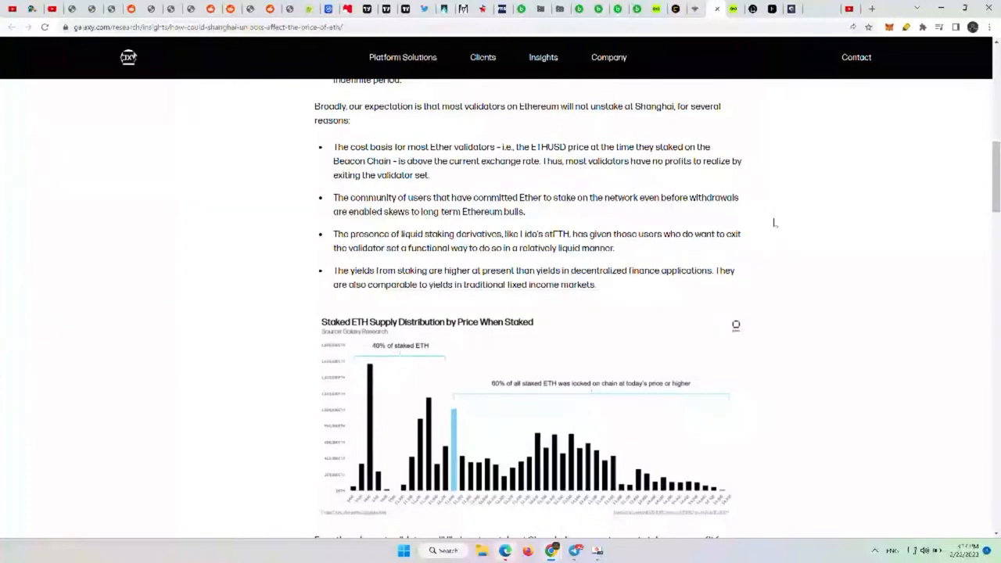
mouse_move(615, 307)
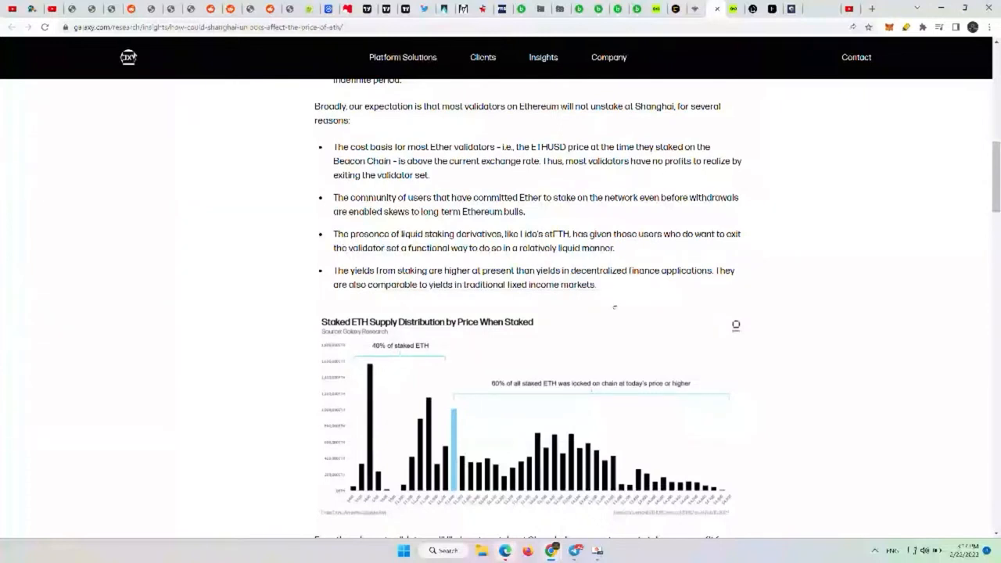
- Highlight the profit-taking paragraph: roughly 2 ETH earned in rewards, up to 50% sold
scroll("down", 3)
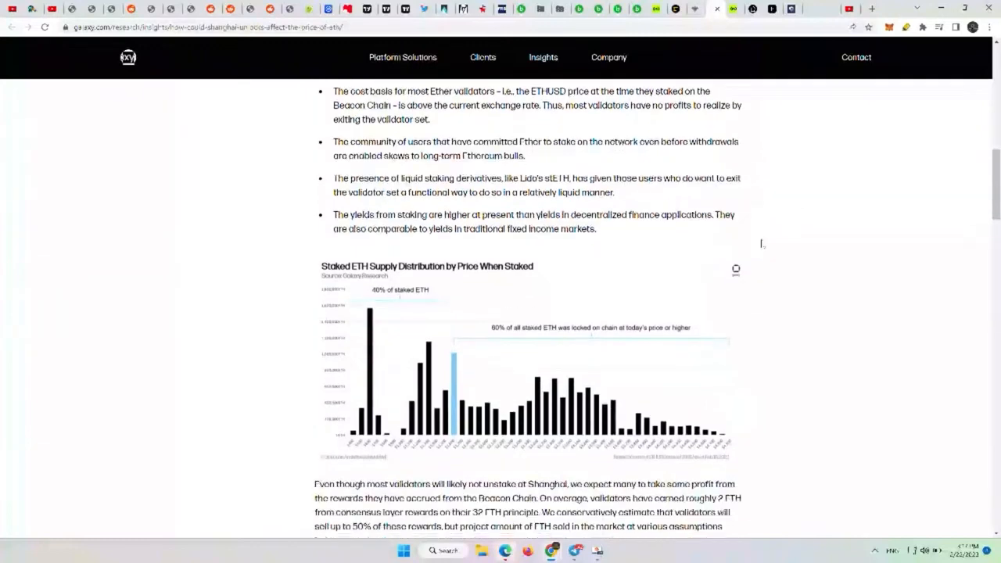
scroll("down", 3)
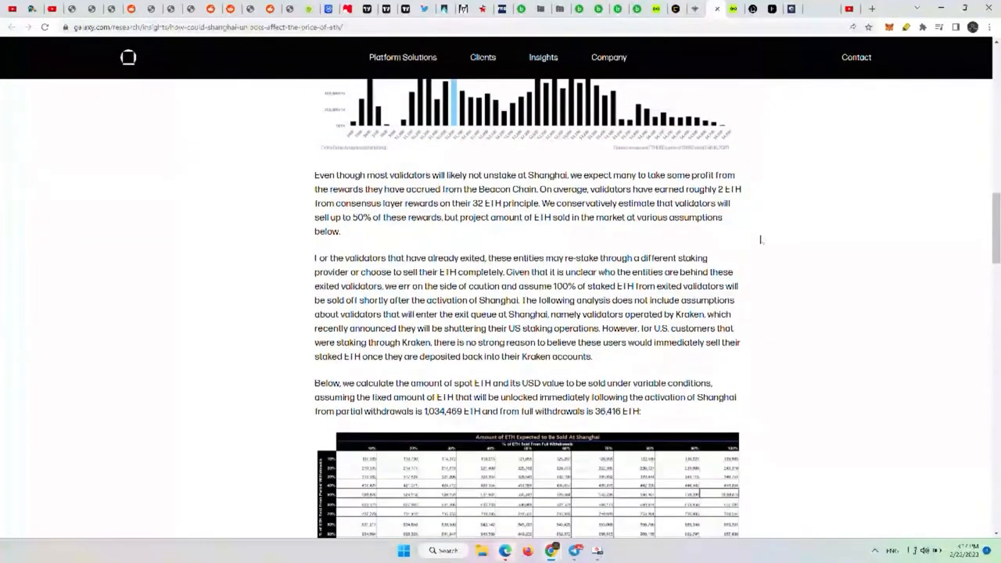
double_click(340, 175)
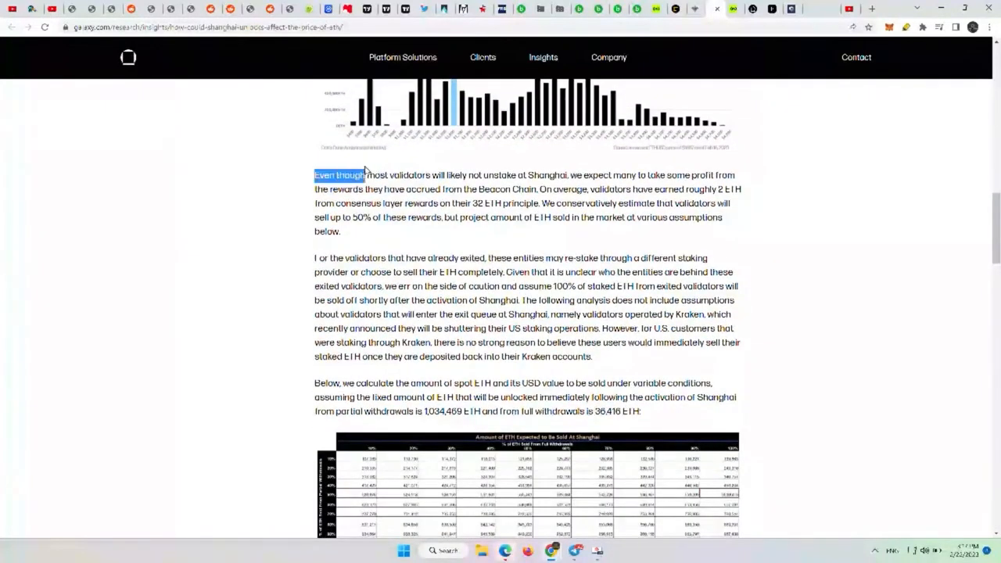
left_click_drag(364, 175, 508, 175)
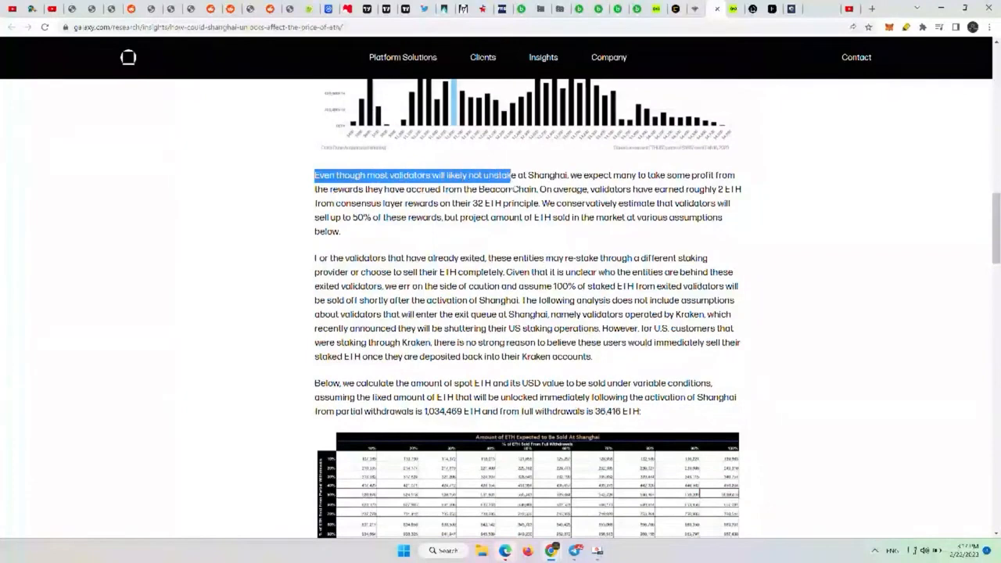
left_click_drag(507, 175, 583, 176)
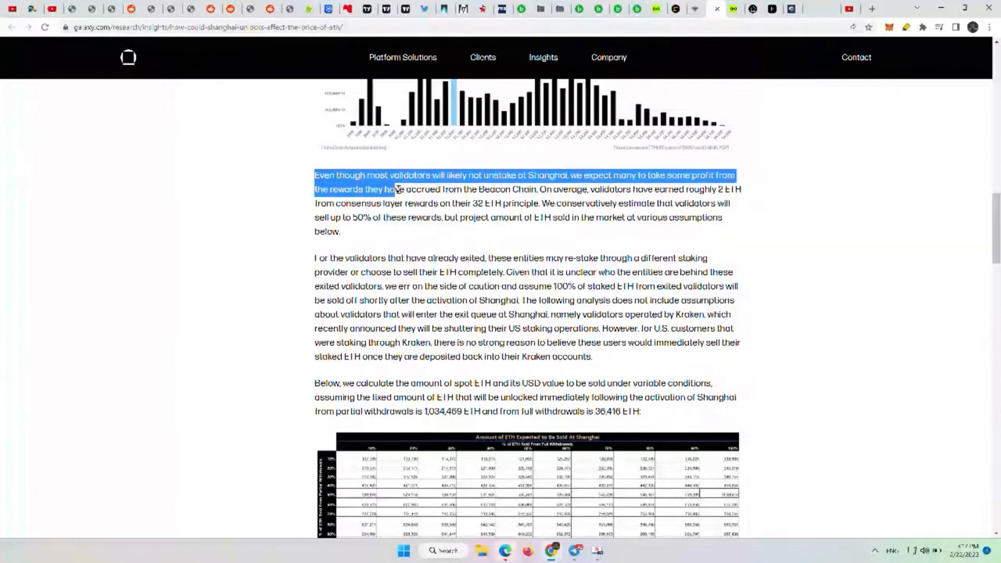
double_click(556, 189)
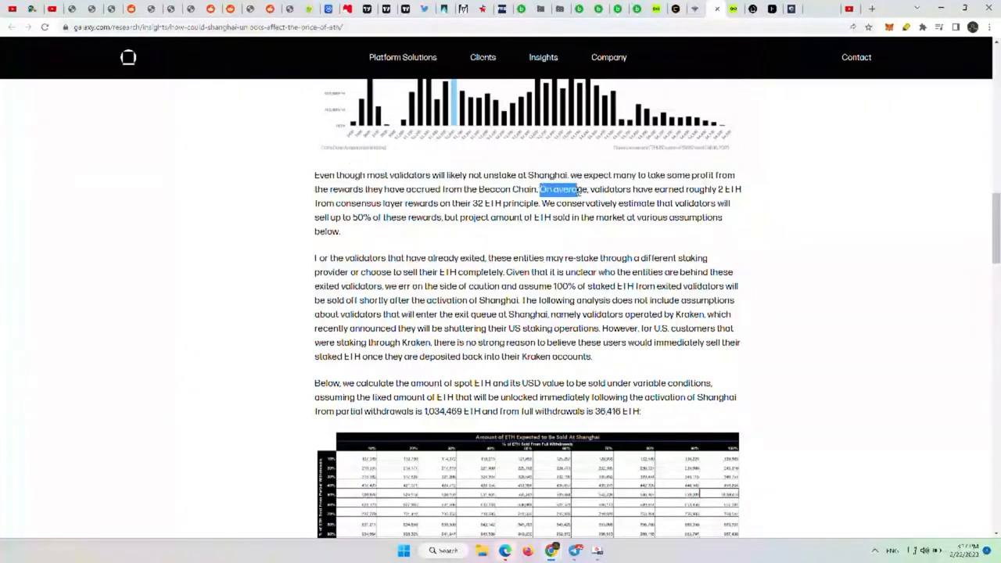
left_click_drag(540, 189, 350, 189)
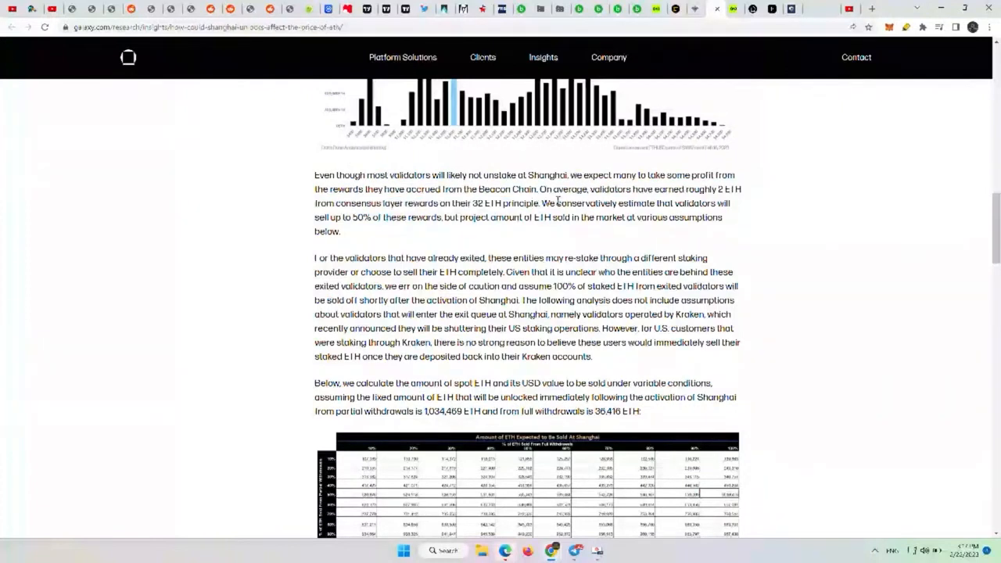
left_click_drag(542, 203, 616, 203)
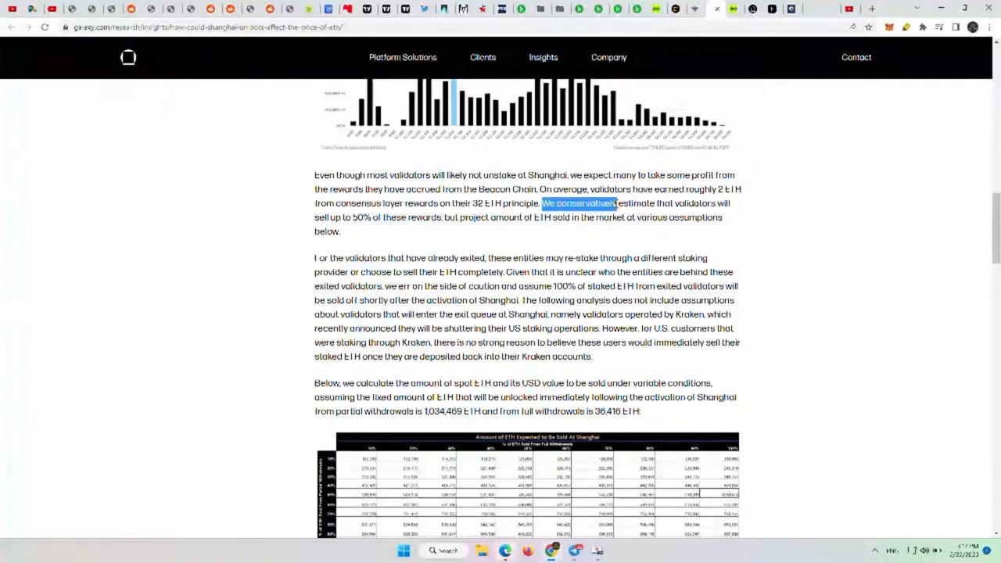
left_click_drag(617, 203, 343, 217)
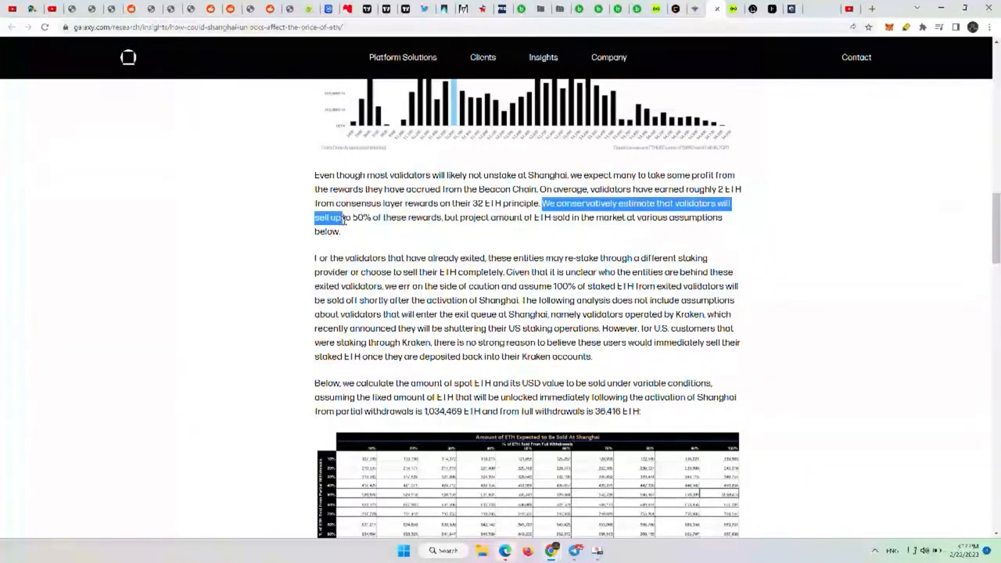
left_click_drag(343, 217, 441, 218)
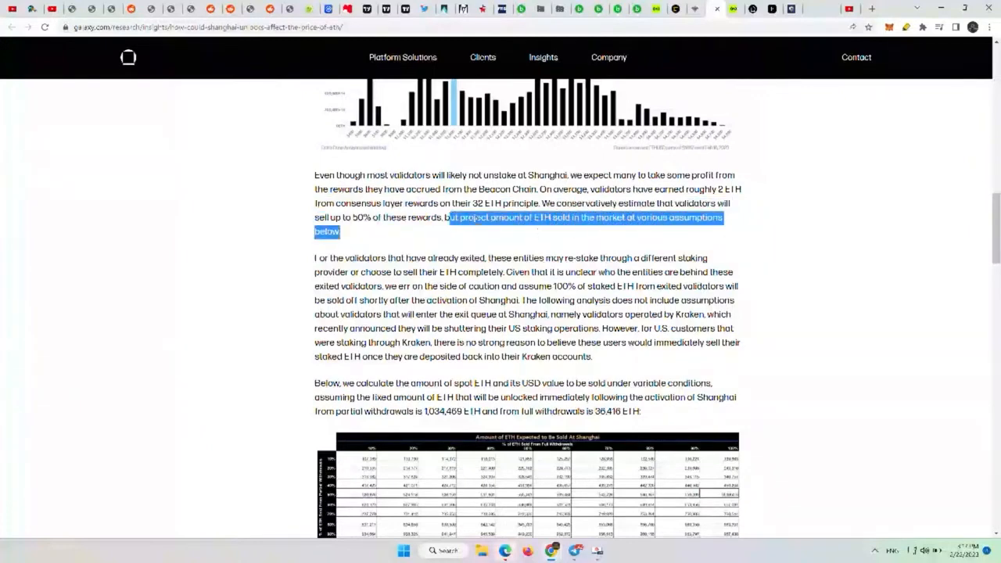
scroll("down", 3)
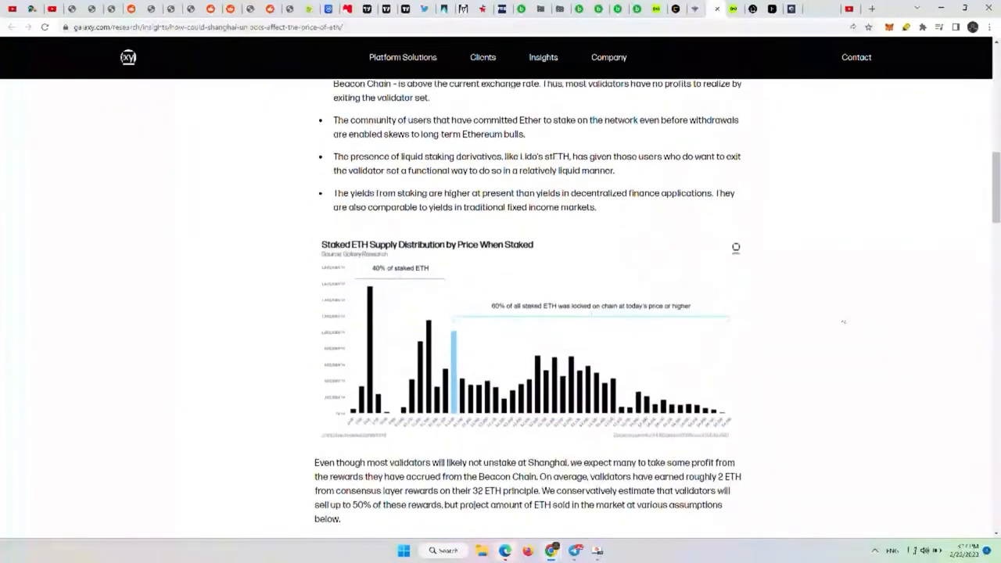
- Highlight the exited-validators paragraph, including the exit-queue caveat and Kraken's US staking shutdown
scroll("down", 3)
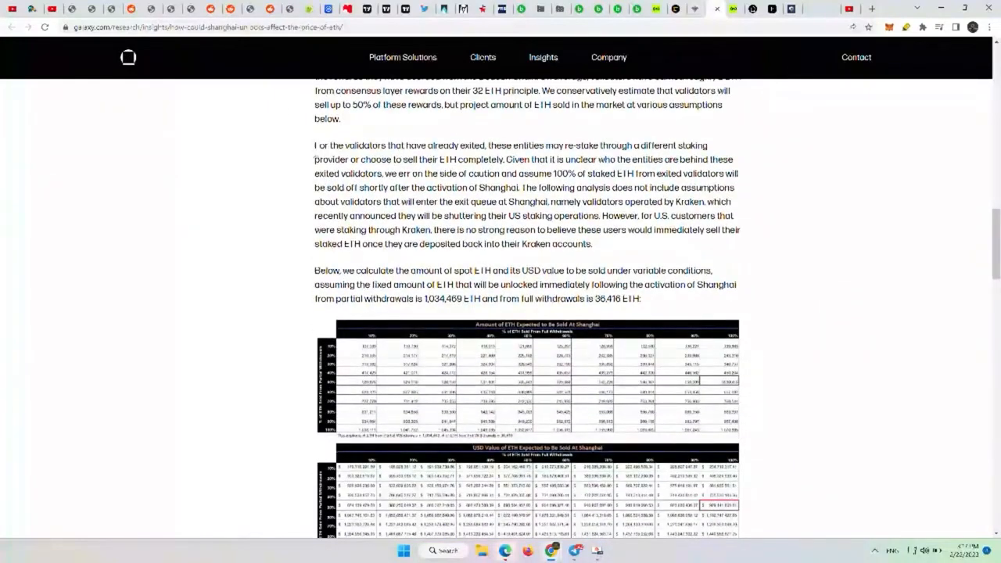
left_click_drag(314, 146, 454, 146)
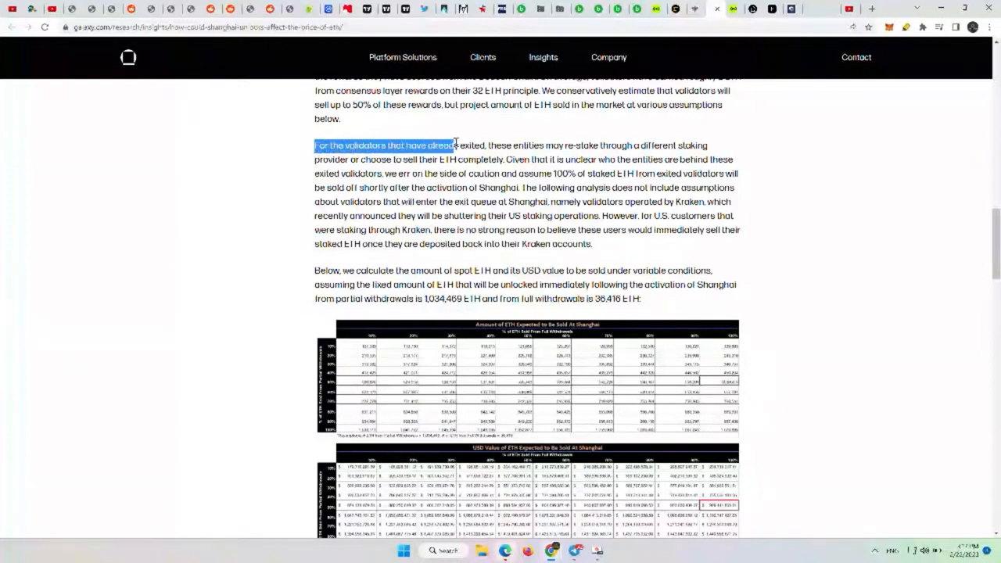
left_click_drag(446, 146, 590, 145)
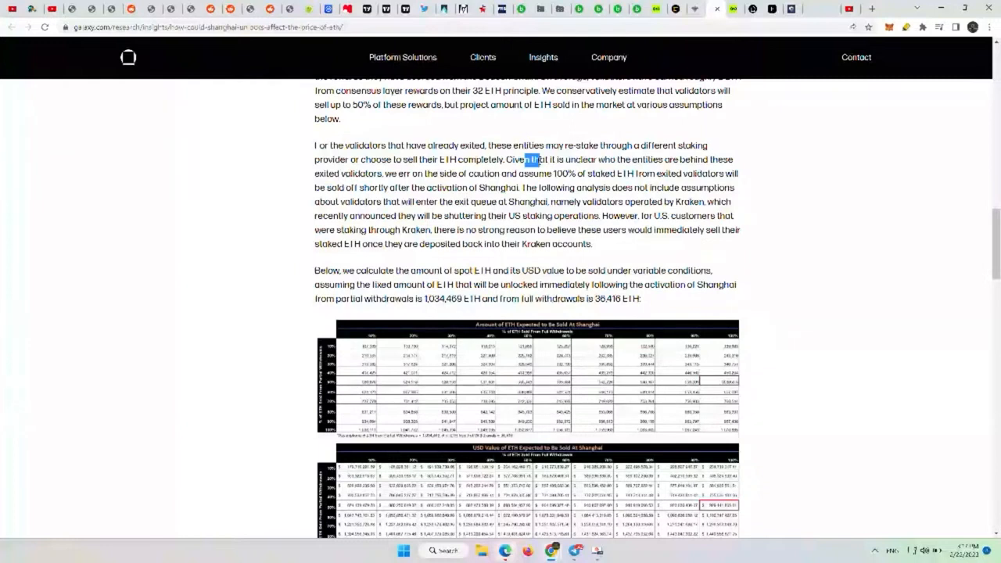
left_click_drag(520, 160, 415, 173)
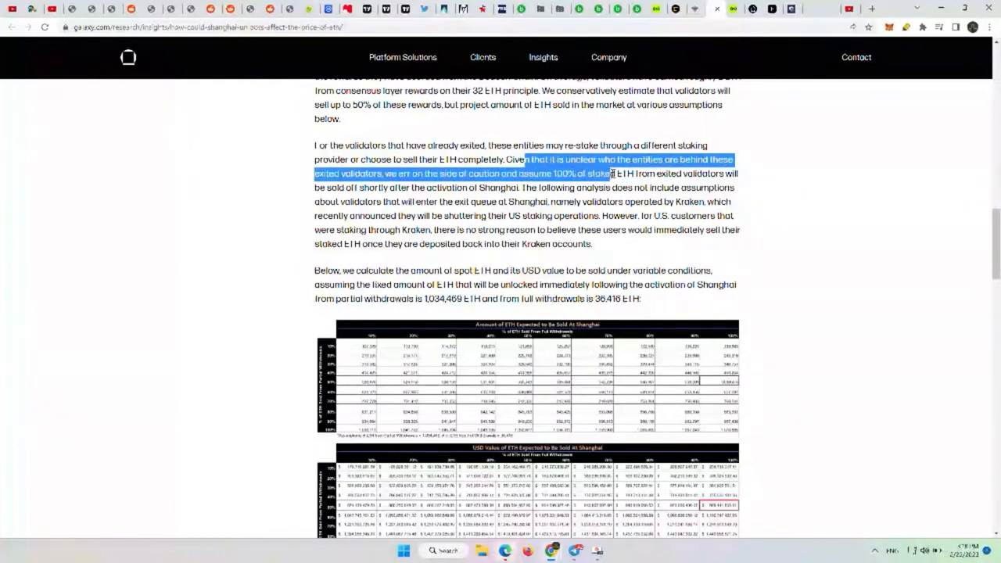
left_click_drag(610, 173, 383, 187)
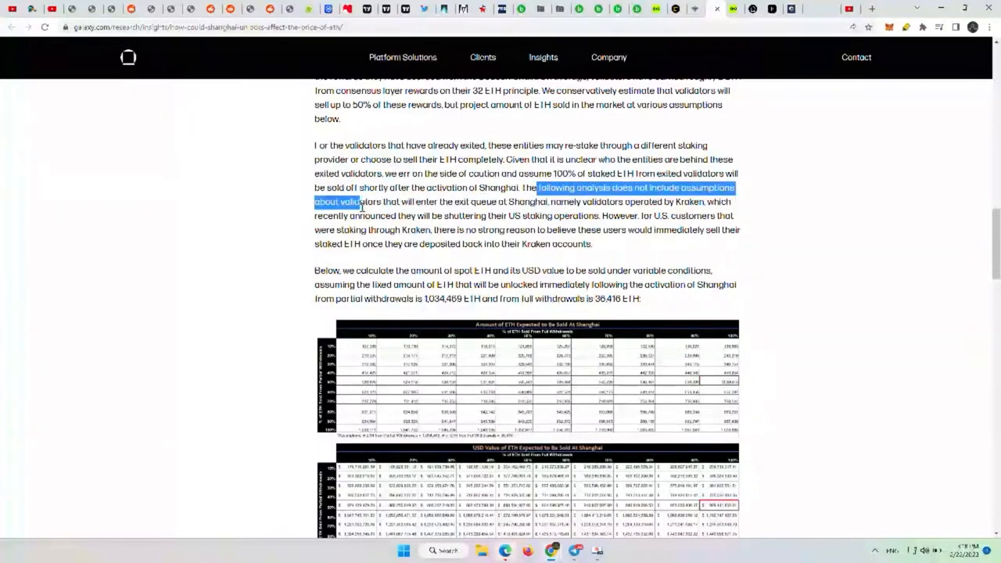
left_click_drag(360, 202, 454, 201)
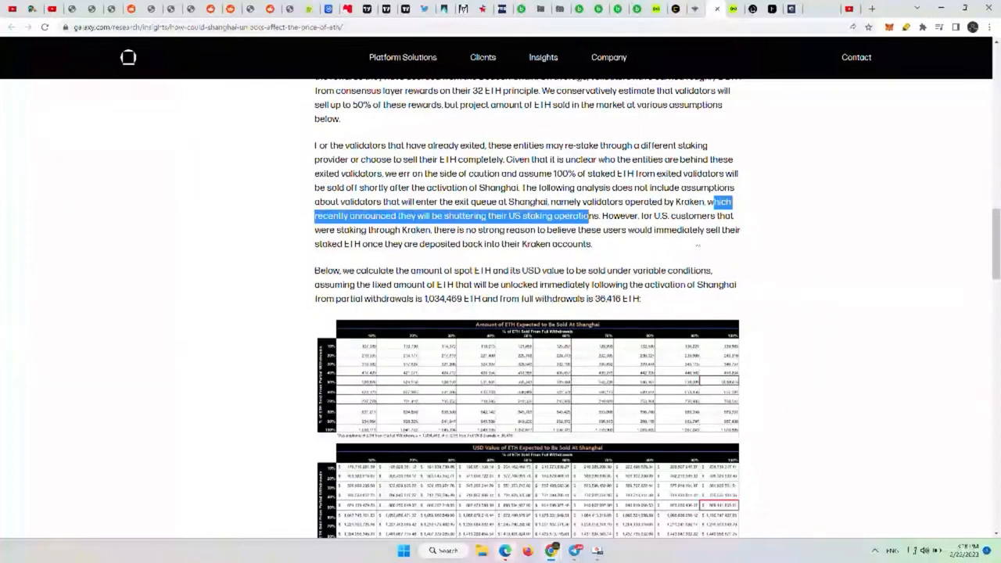
left_click(602, 215)
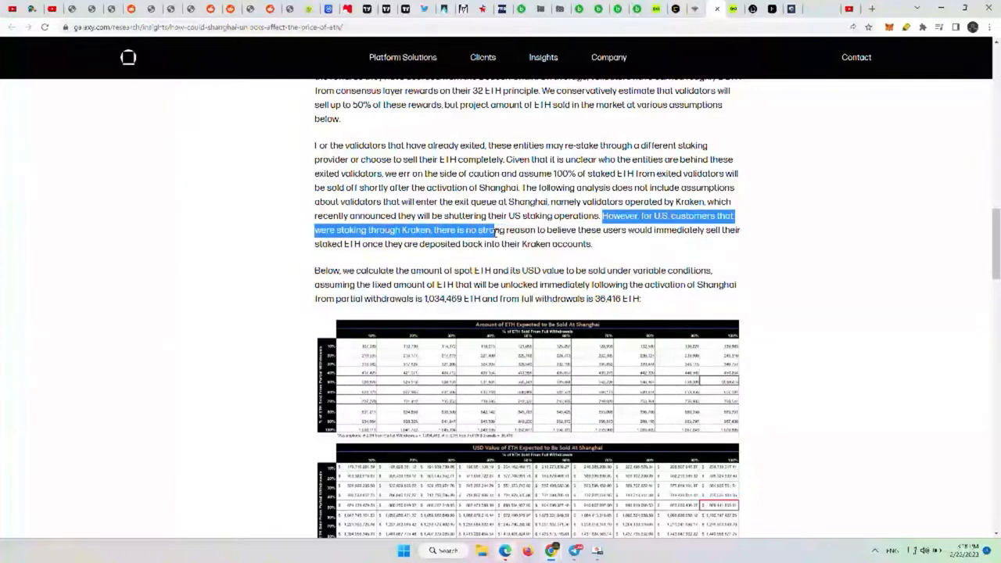
left_click_drag(494, 230, 593, 244)
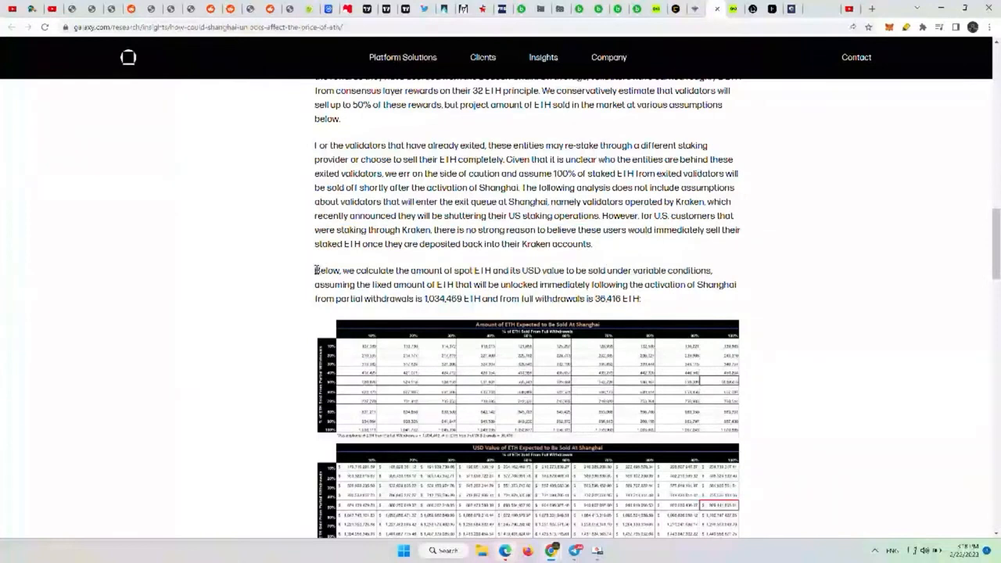
- Highlight the 'Below, we calculate…' paragraph on unlock assumptions and partial withdrawals
left_click_drag(314, 270, 494, 270)
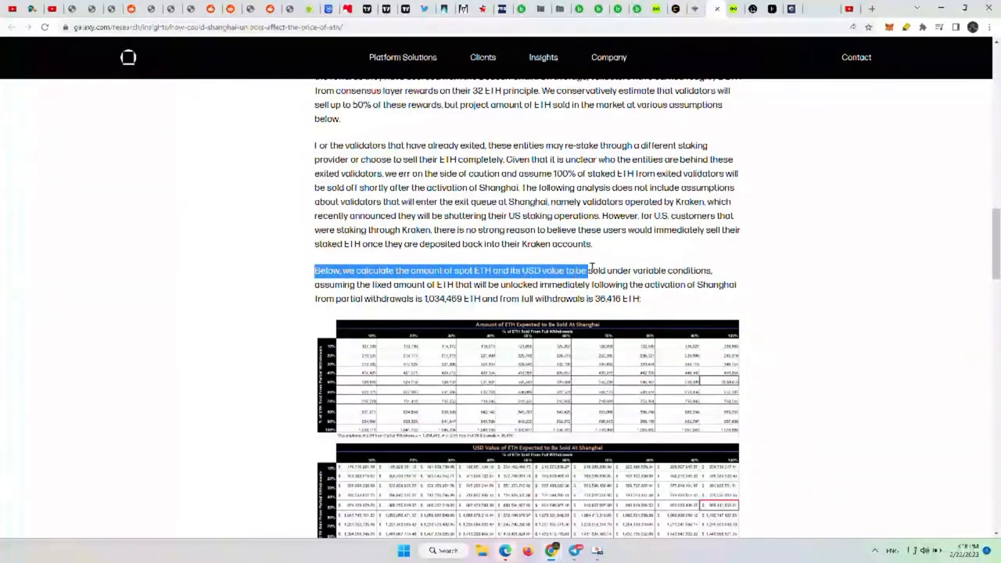
left_click_drag(590, 271, 423, 283)
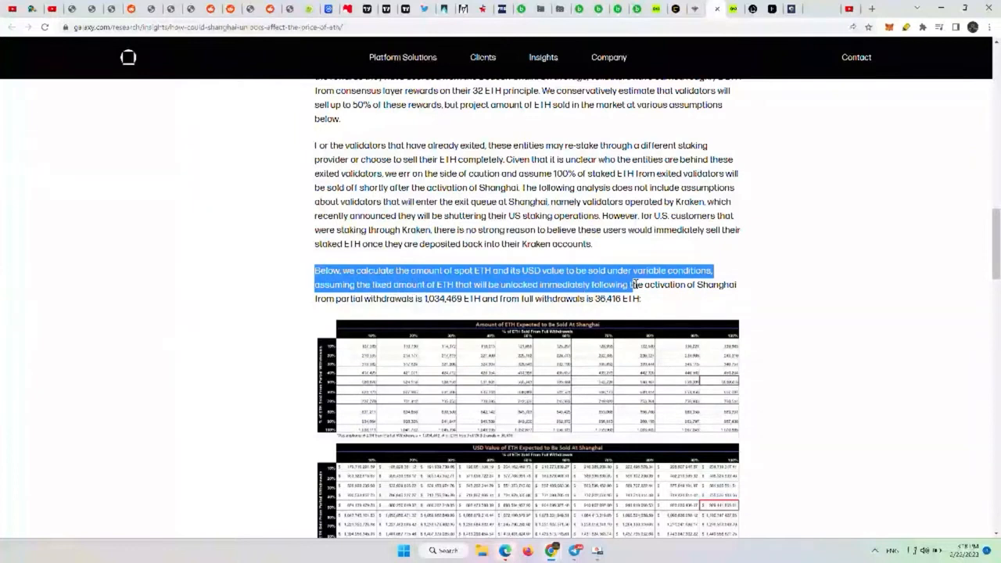
left_click_drag(633, 284, 371, 298)
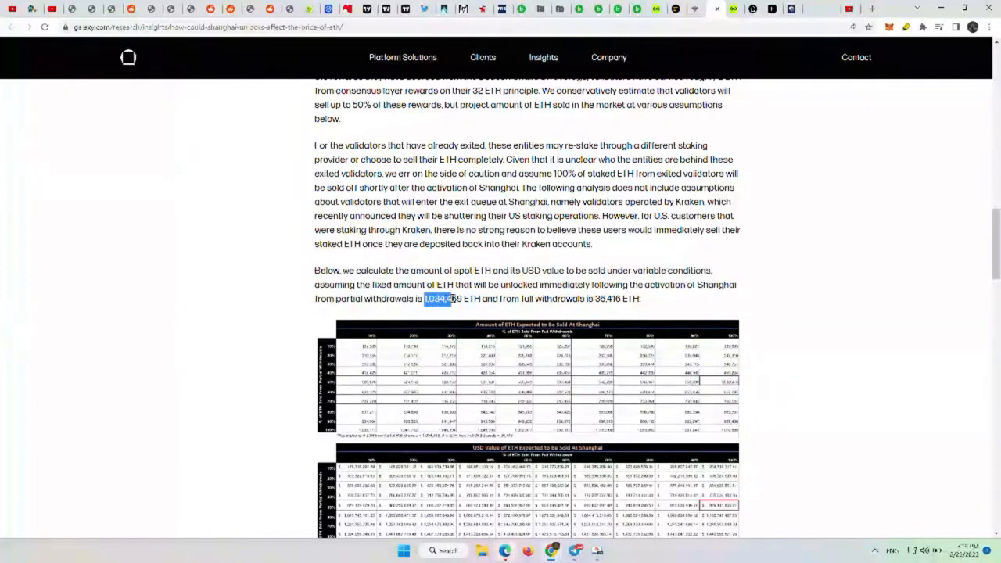
left_click_drag(422, 298, 531, 298)
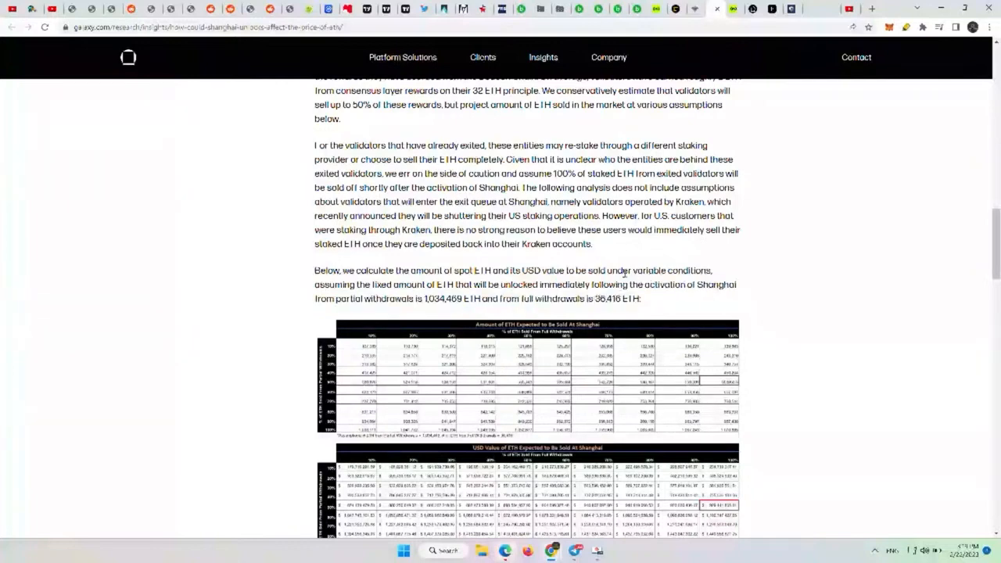
scroll("down", 3)
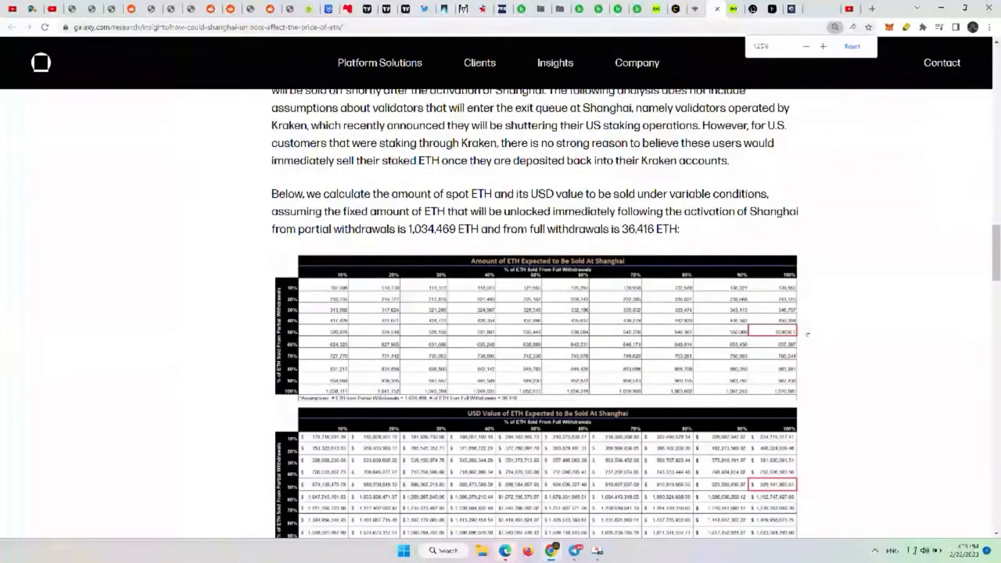
- Scroll past both sell-off tables, zooming in with Ctrl+Plus, to the 50% rewards paragraph
scroll("down", 3)
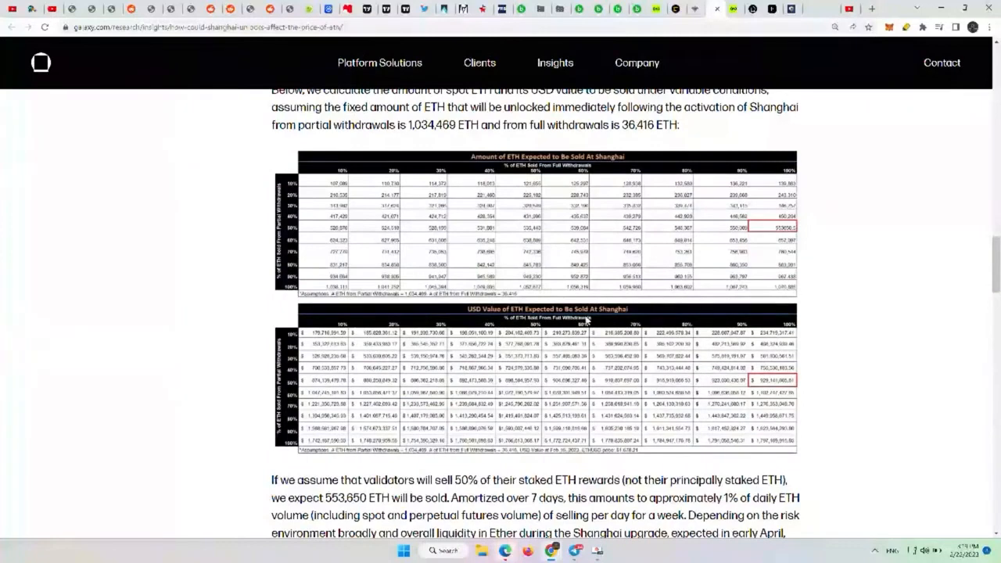
mouse_move(790, 393)
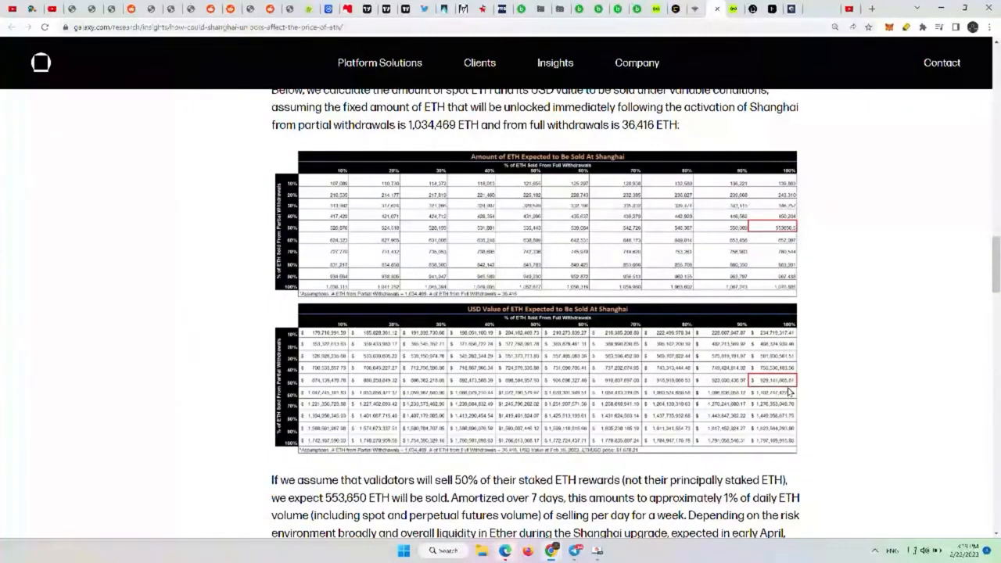
mouse_move(789, 392)
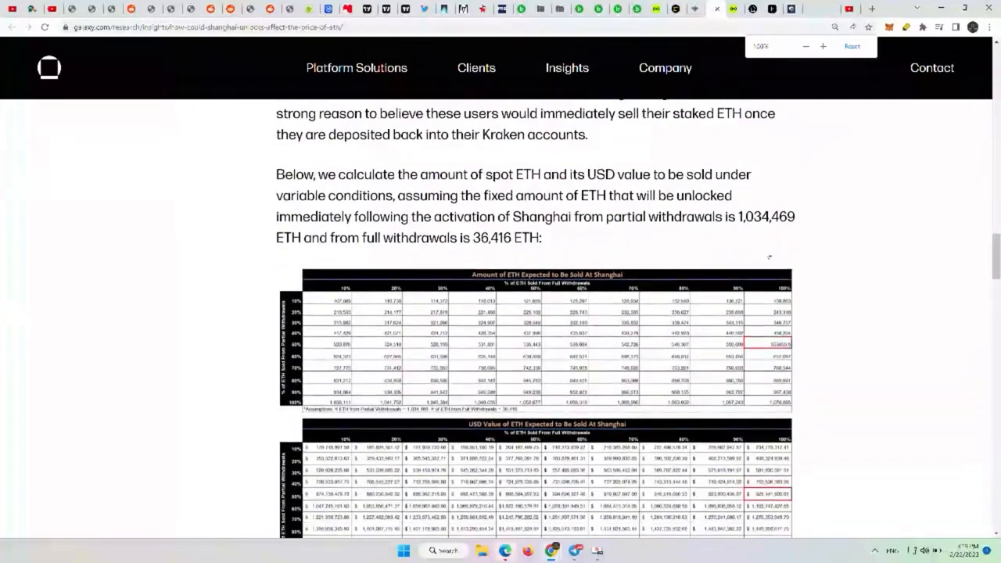
scroll("down", 3)
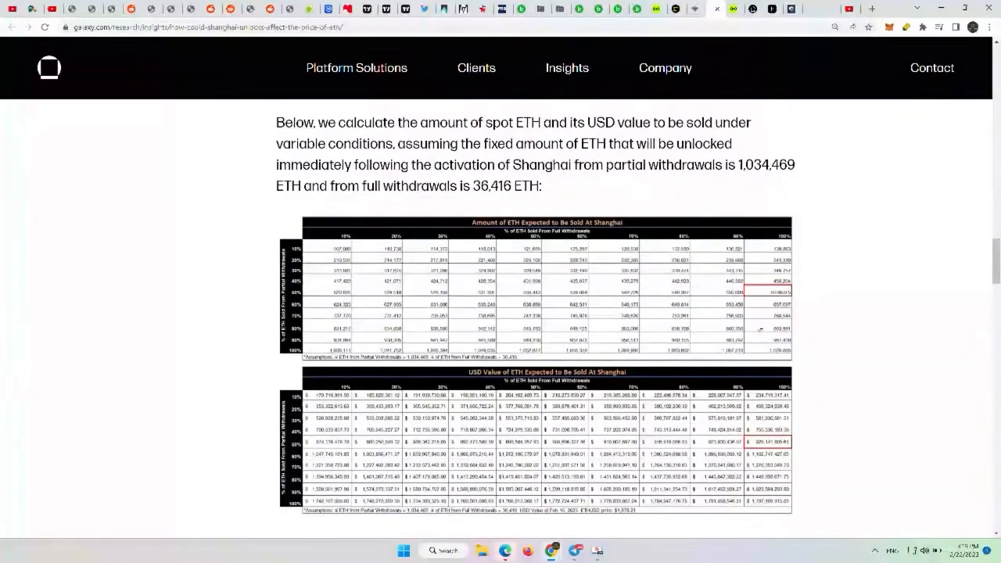
key("ctrl+plus")
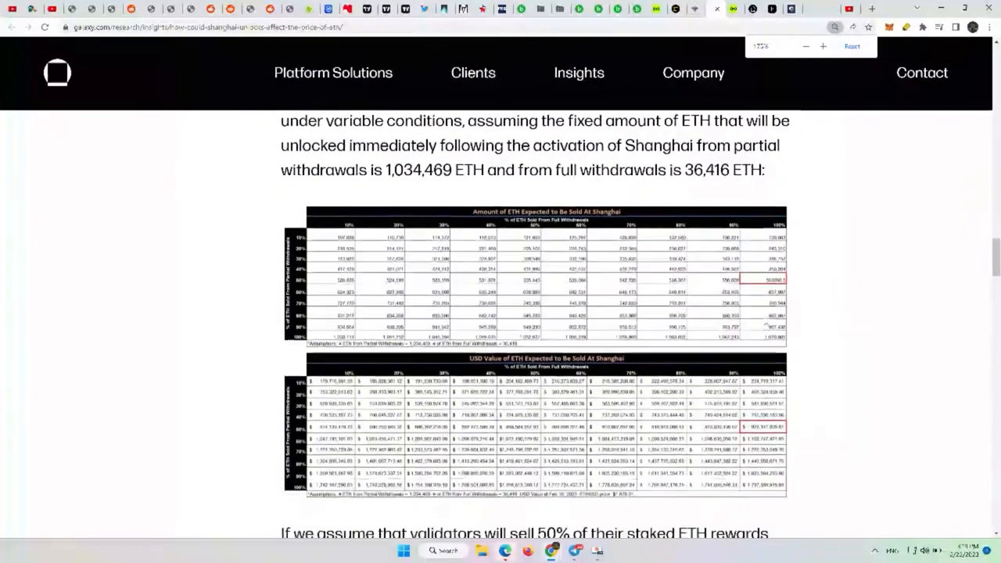
scroll("down", 3)
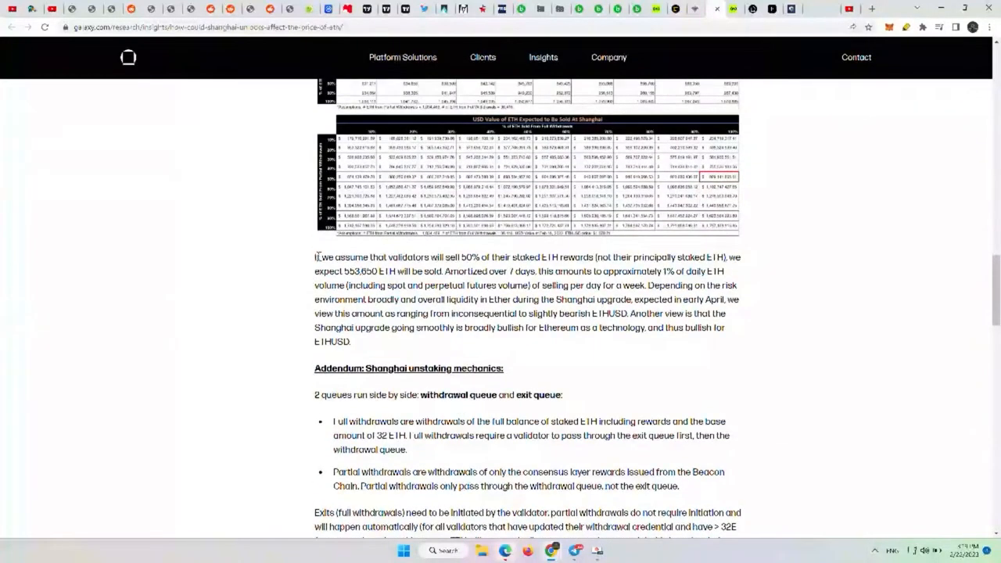
- Highlight the 50% rewards assumption, spot and perpetual futures volume, and slightly bearish ETHUSD sentence
scroll("down", 3)
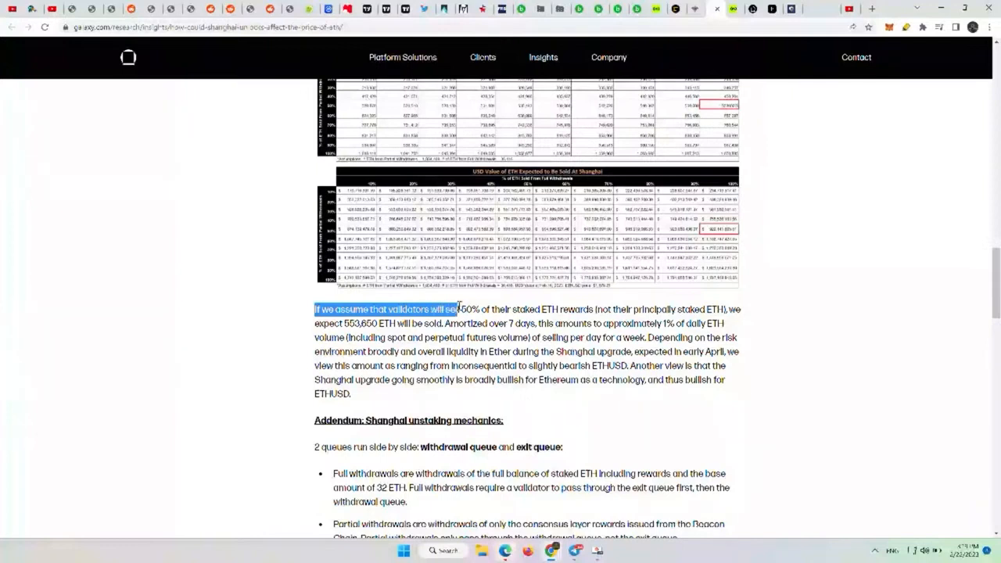
left_click_drag(461, 309, 535, 309)
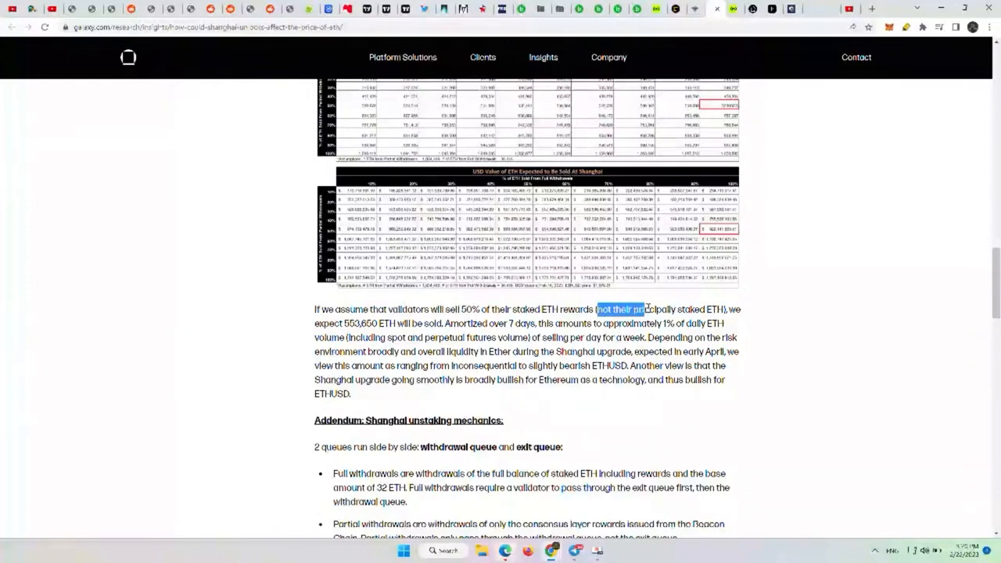
double_click(321, 324)
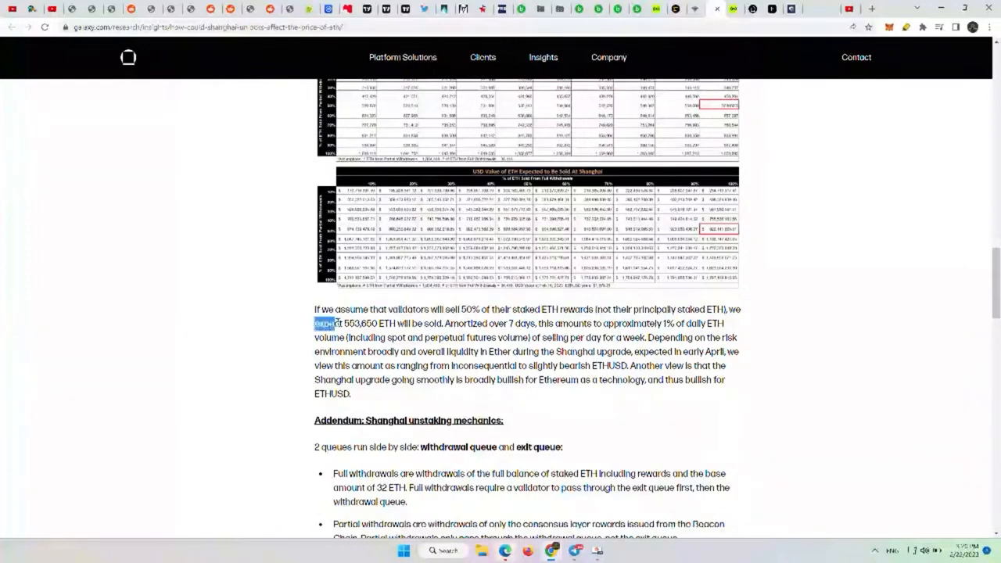
scroll("down", 3)
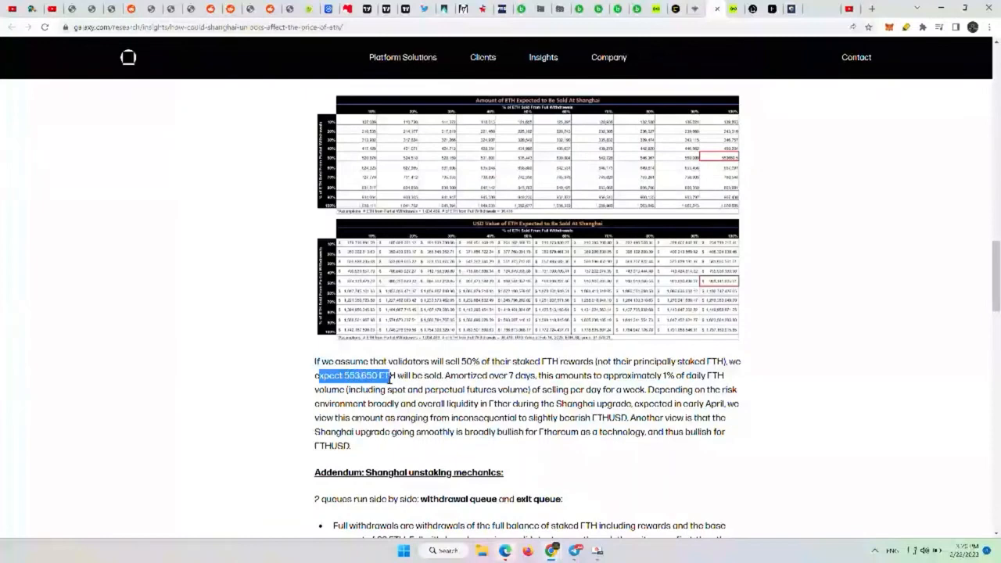
scroll("down", 3)
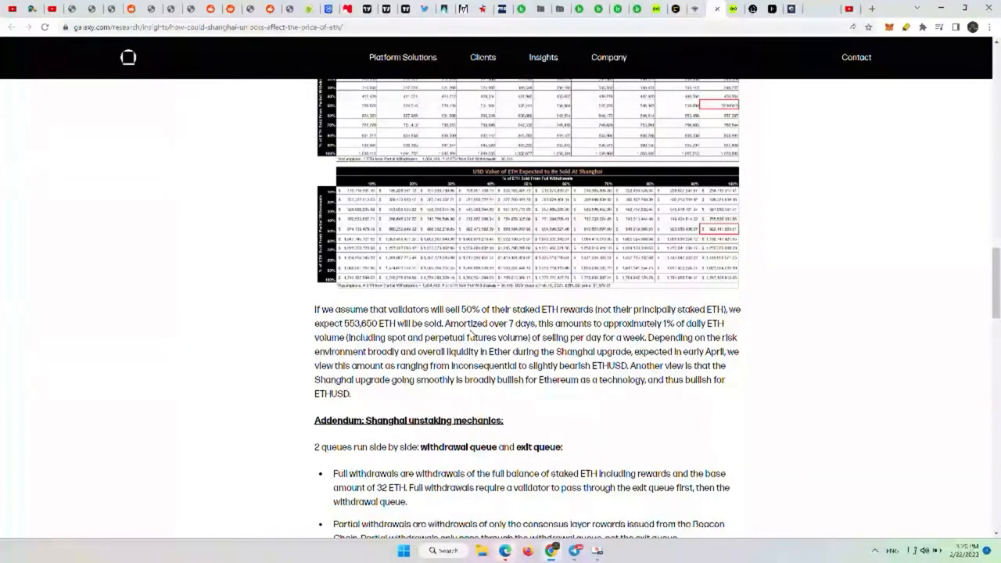
scroll("down", 3)
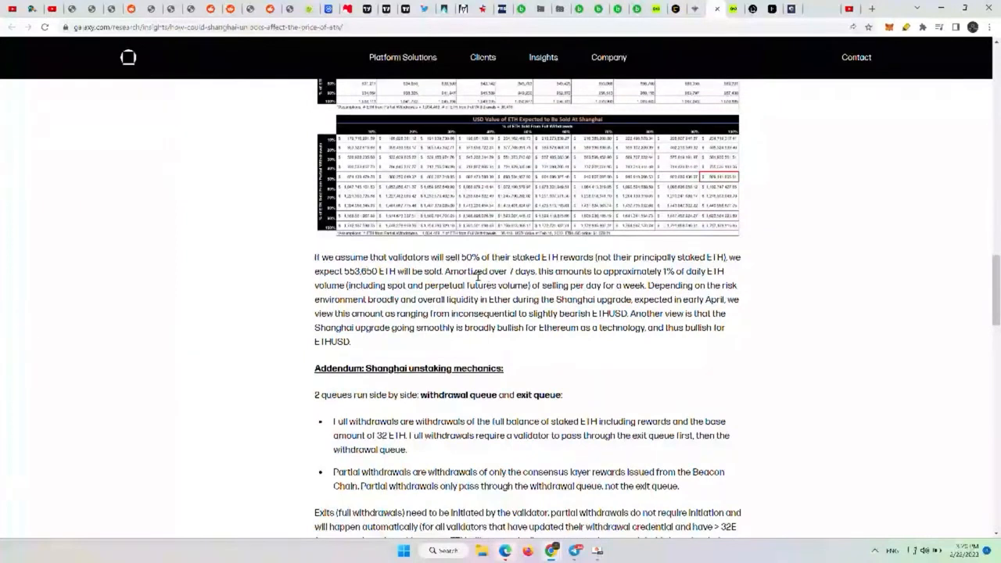
double_click(471, 271)
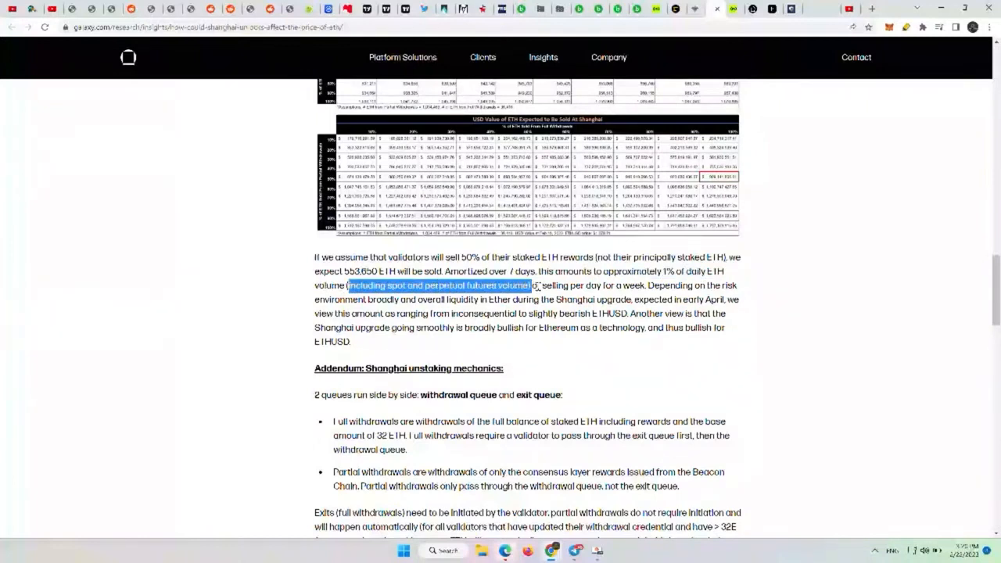
left_click_drag(539, 286, 645, 286)
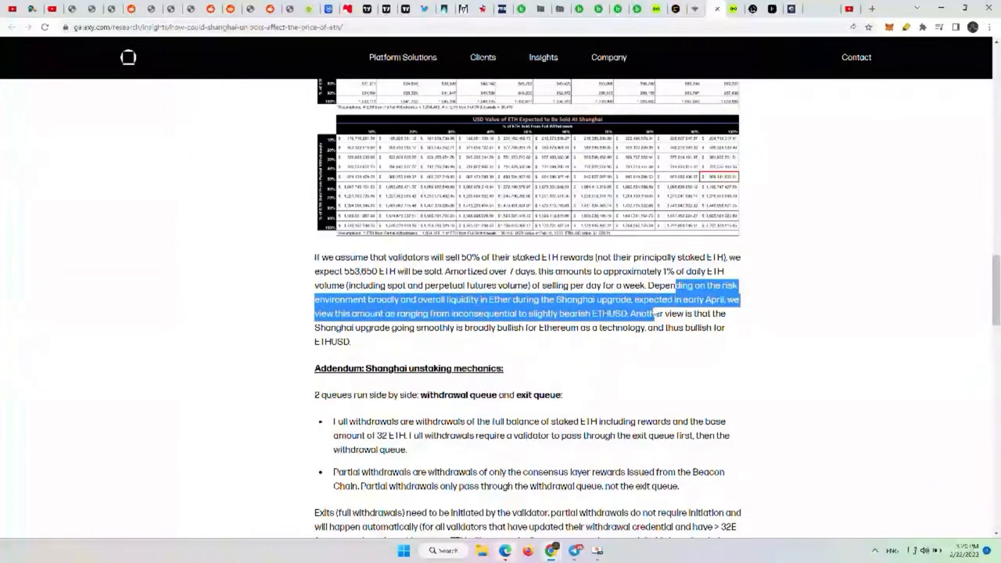
left_click_drag(660, 313, 372, 313)
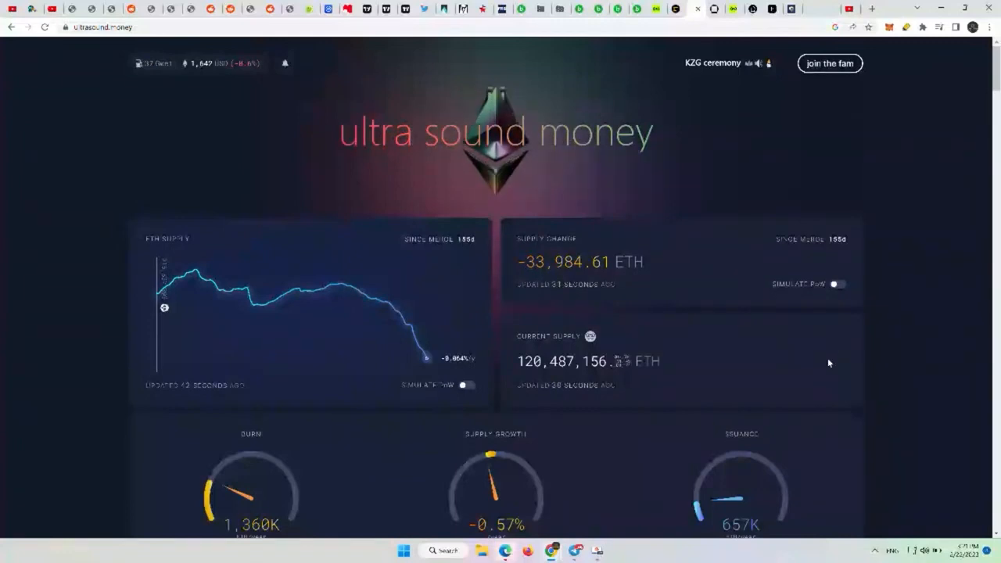
mouse_move(426, 358)
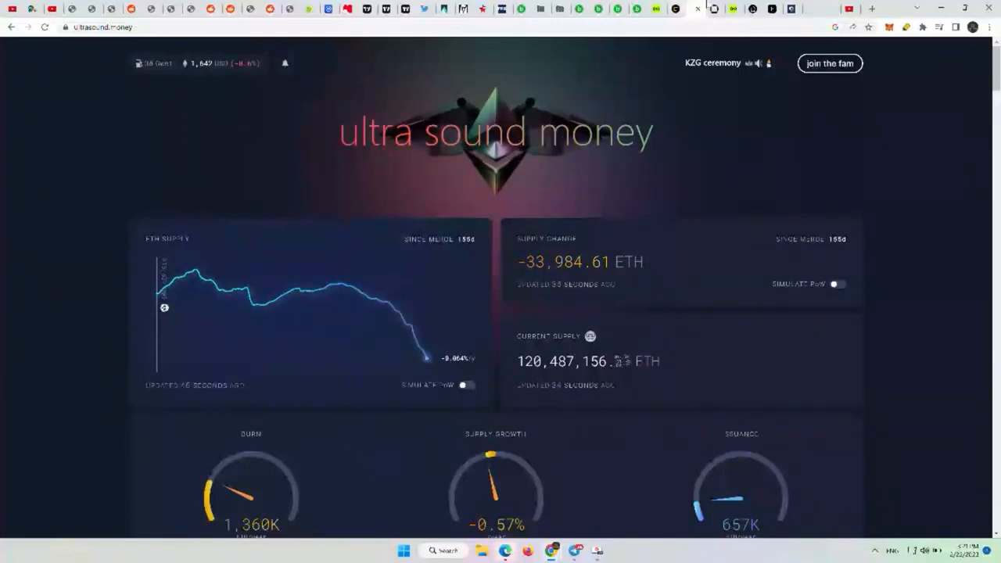
mouse_move(729, 41)
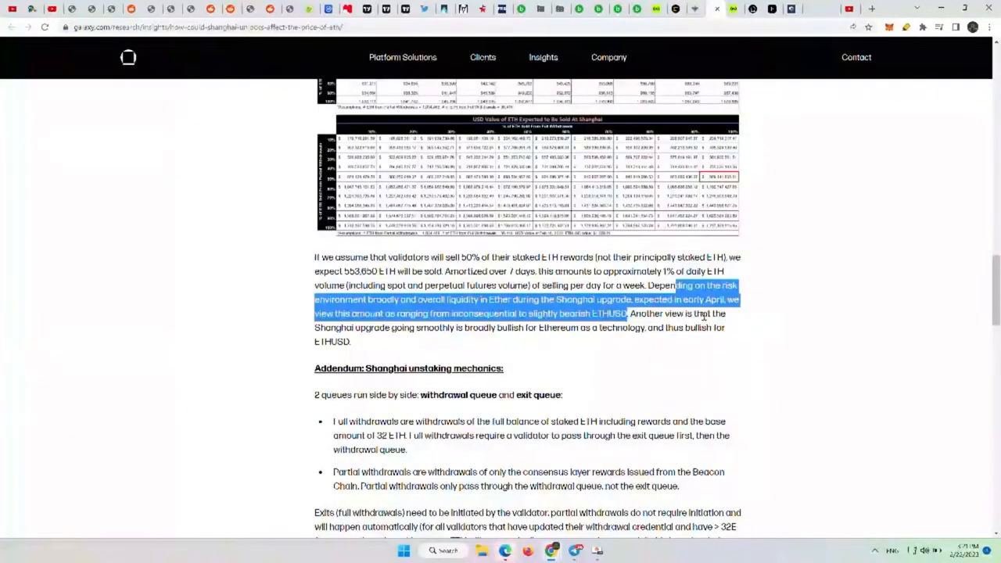
- Highlight Galaxy's view that a smooth Shanghai upgrade is bullish for ETHUSD, then clear it
left_click(702, 317)
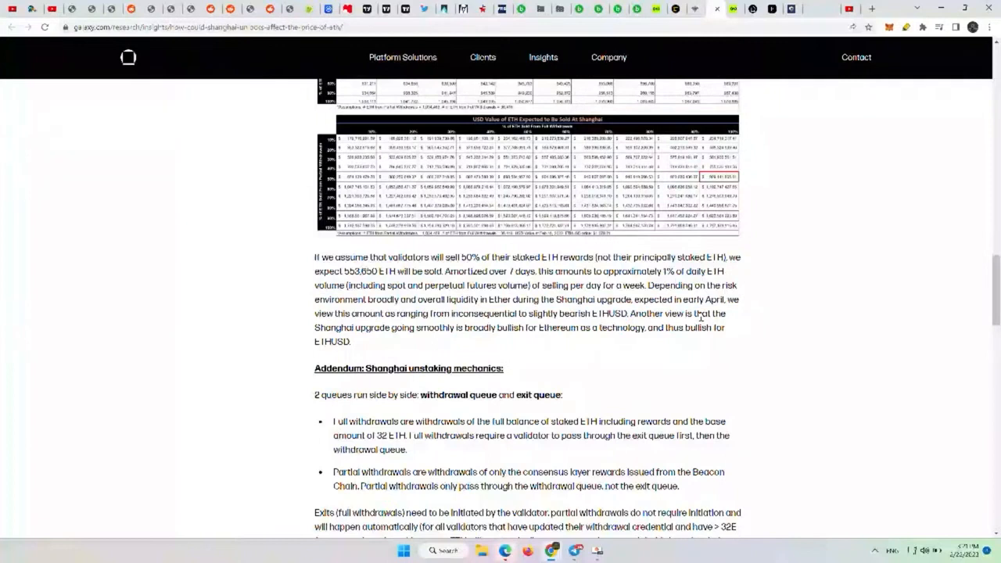
double_click(643, 314)
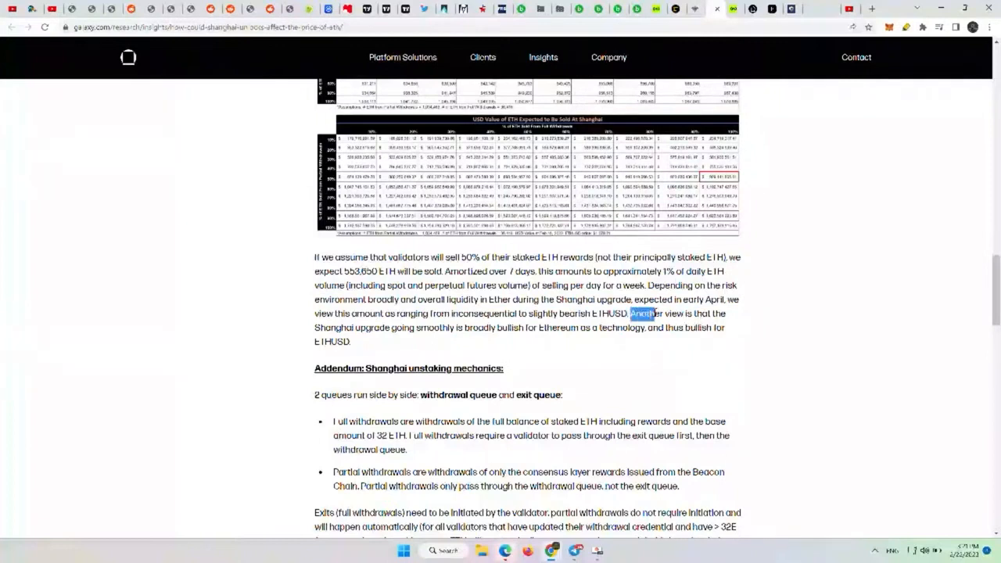
left_click_drag(629, 313, 438, 328)
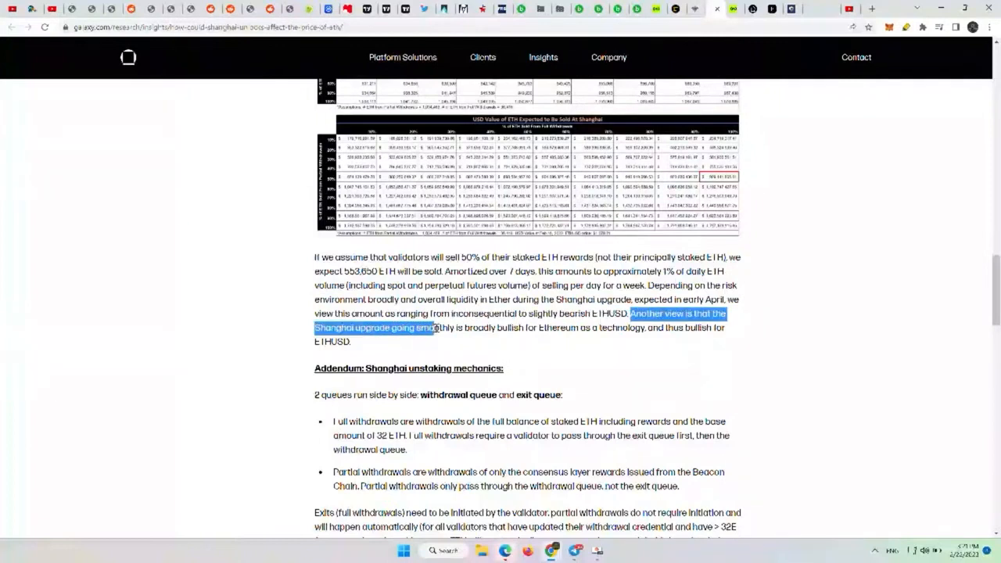
left_click_drag(430, 327, 633, 327)
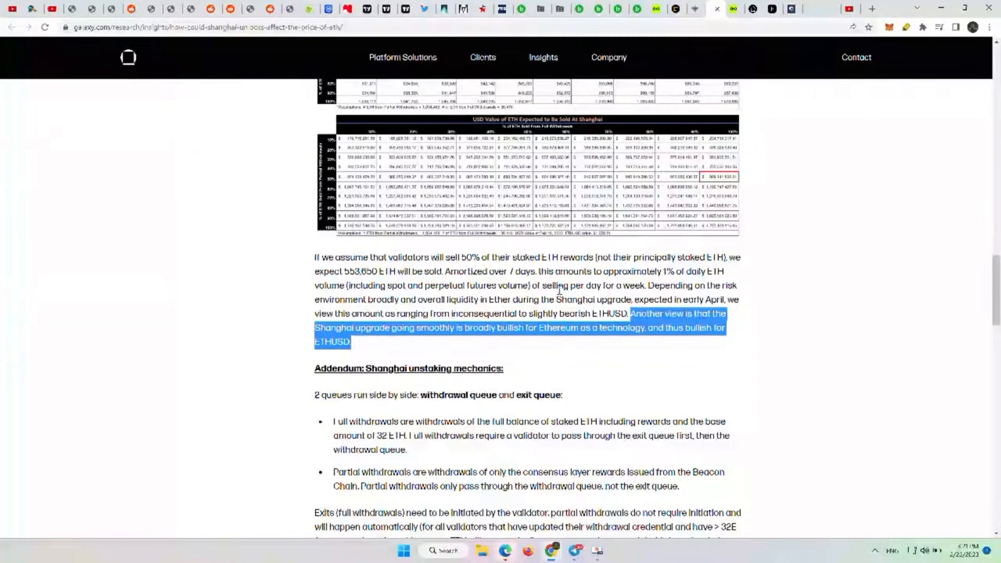
mouse_move(646, 312)
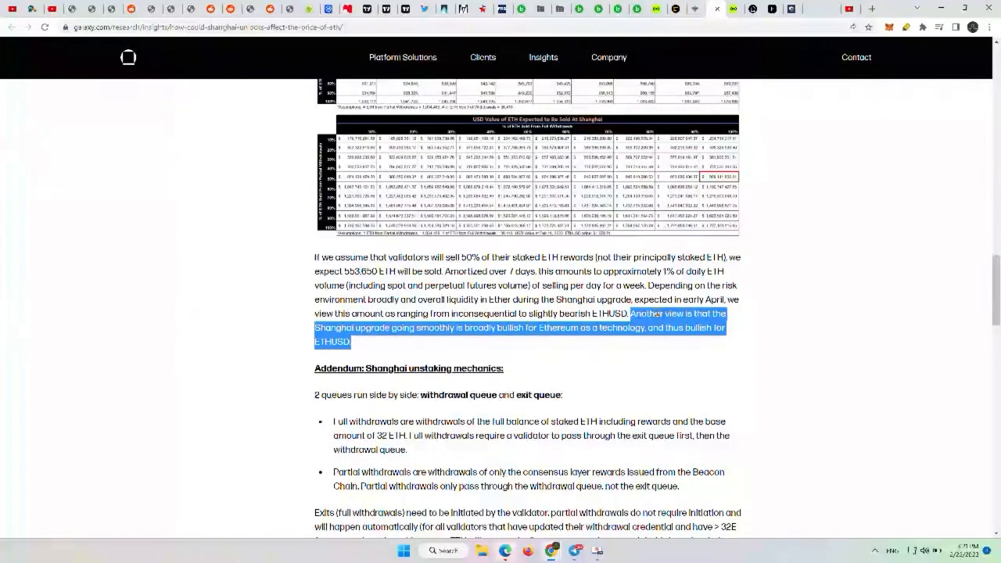
left_click(657, 312)
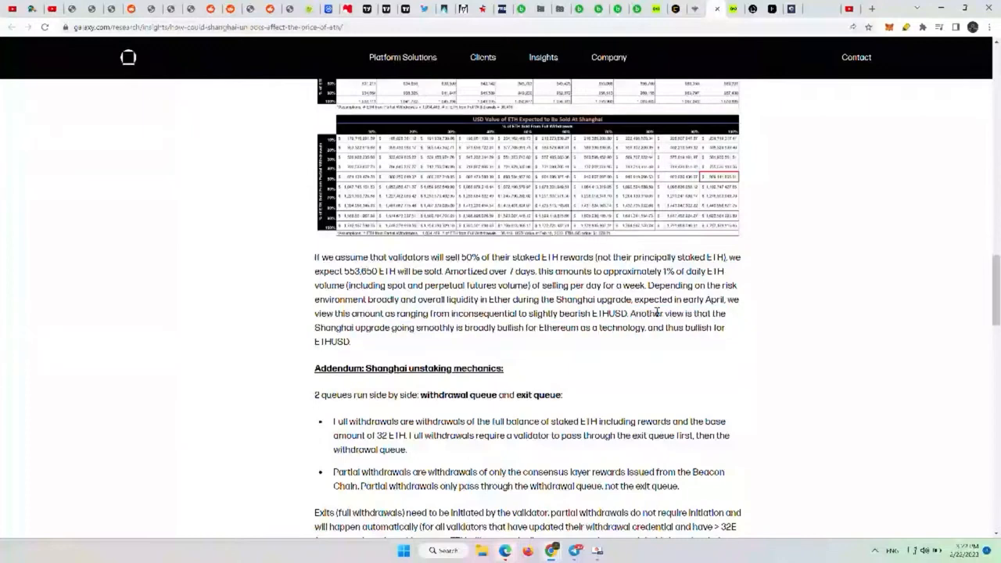
- Scroll through the unstaking-mechanics Addendum and Additional resources, return to the title, and right-click the address bar
scroll("down", 3)
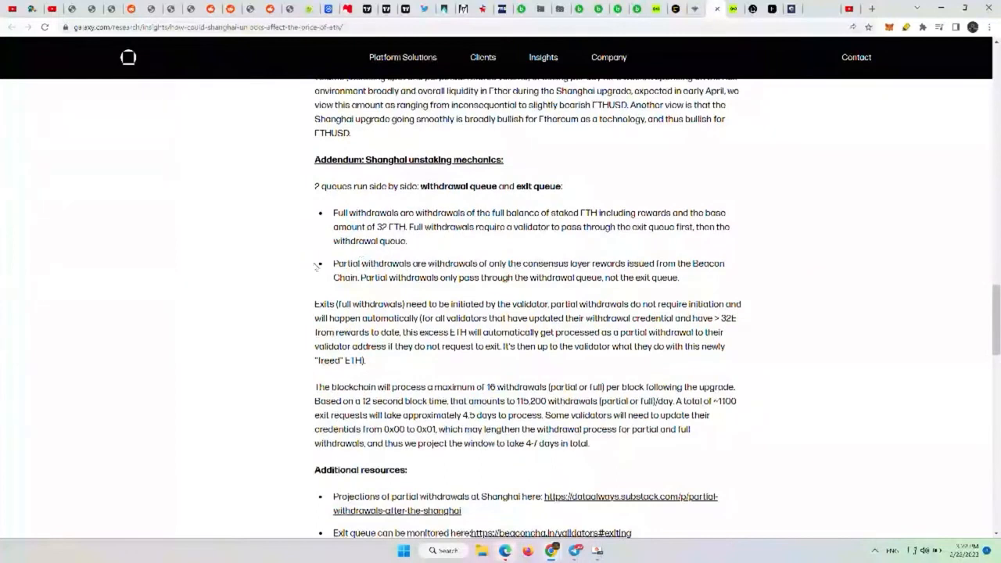
mouse_move(264, 217)
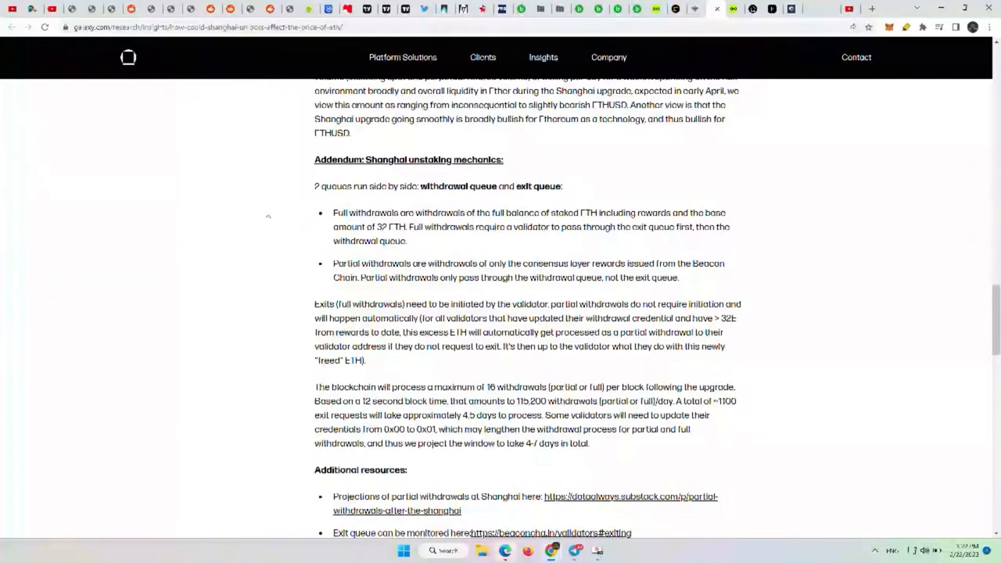
mouse_move(560, 266)
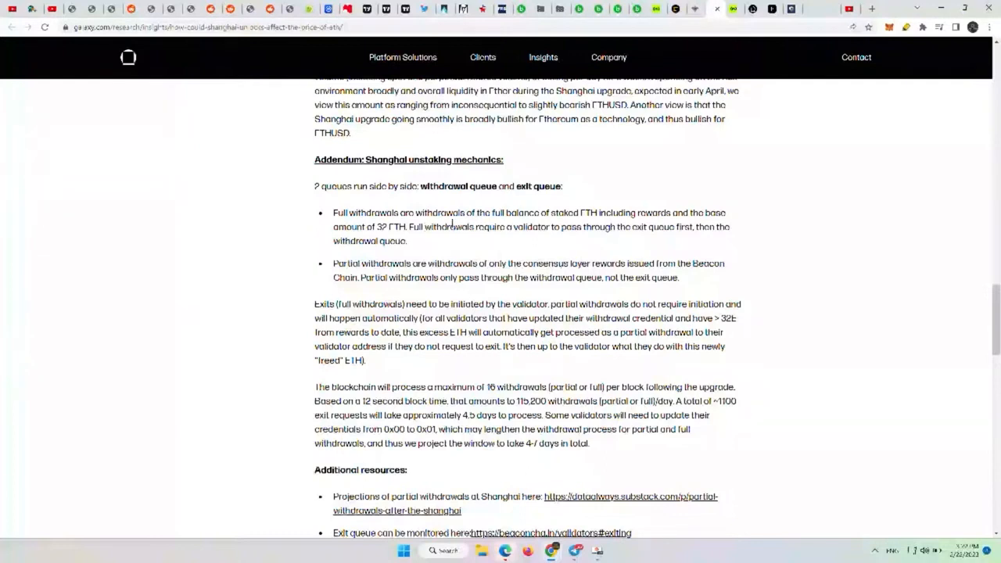
scroll("down", 3)
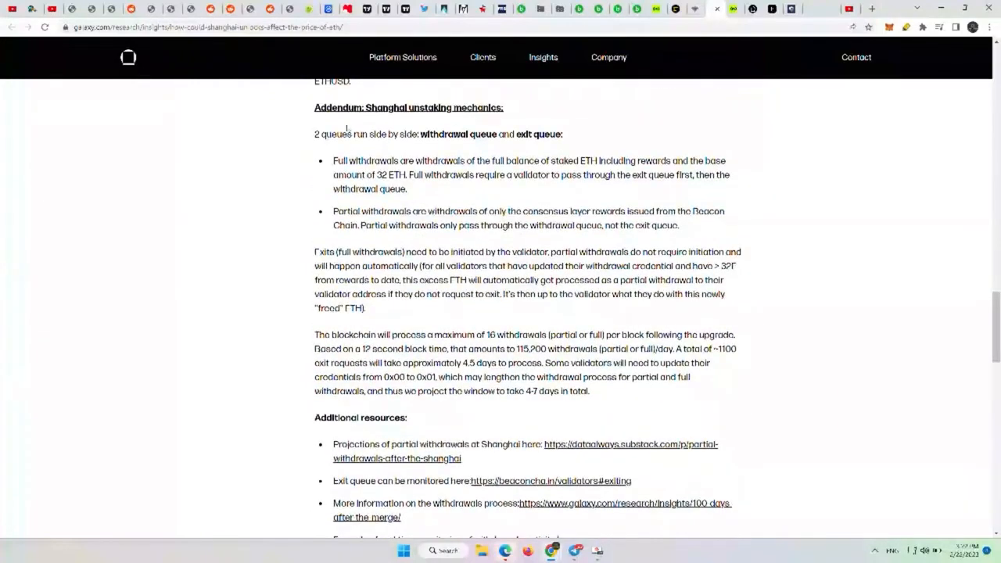
mouse_move(491, 287)
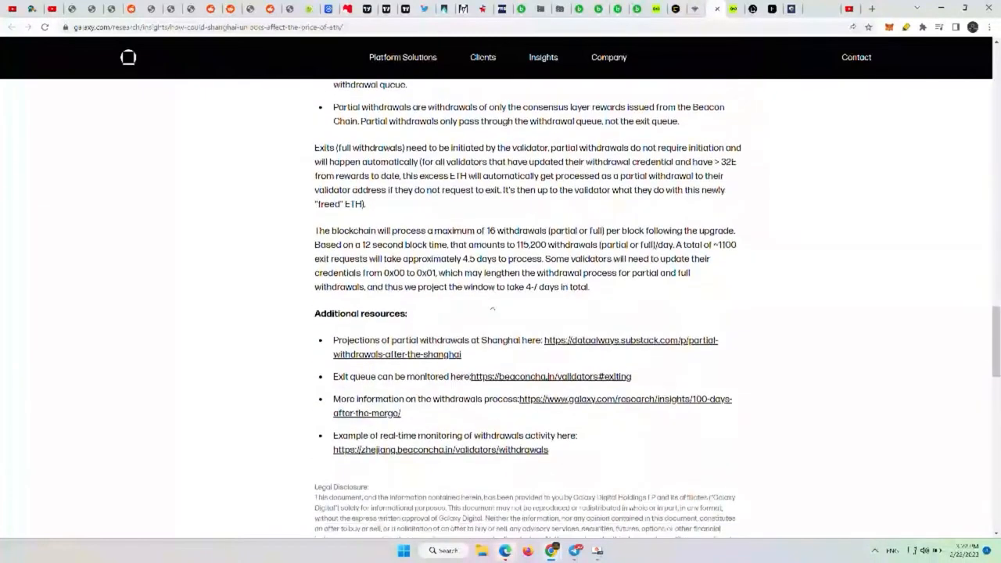
scroll("up", 3)
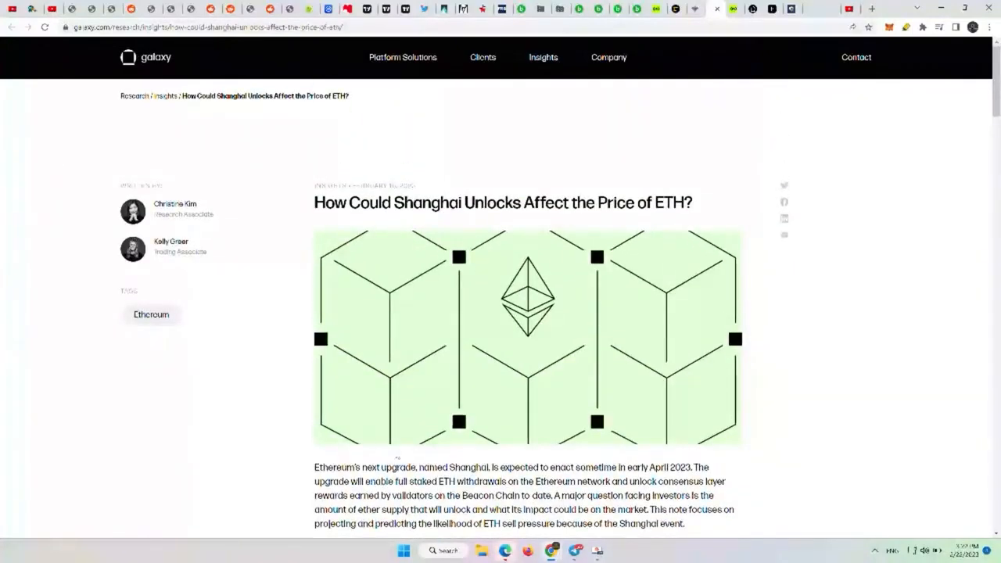
mouse_move(210, 53)
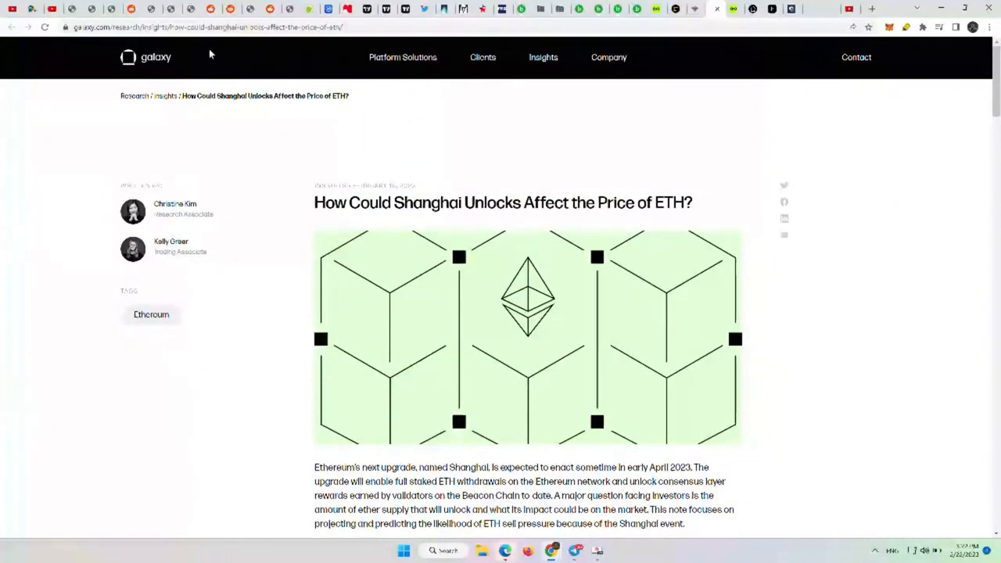
right_click(234, 27)
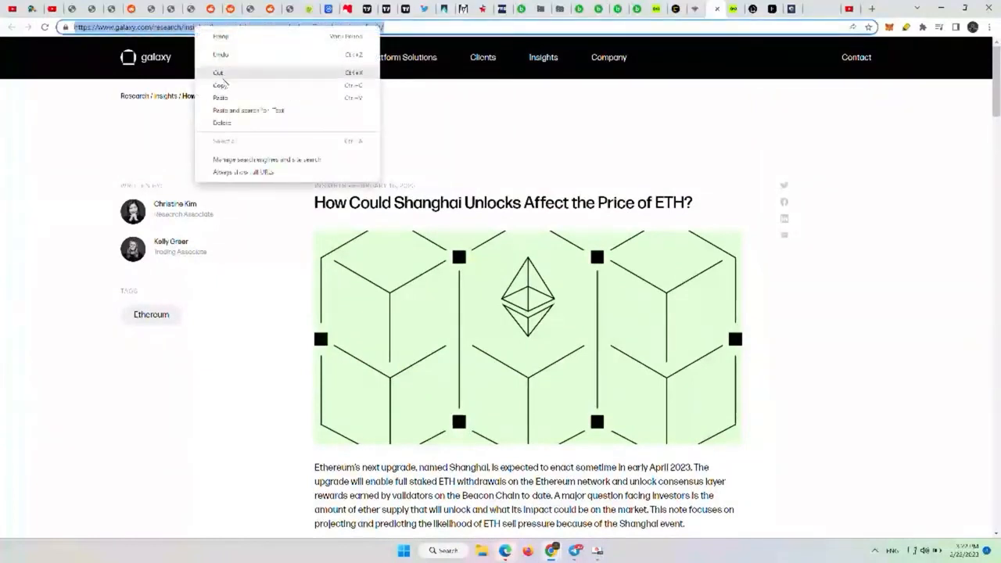